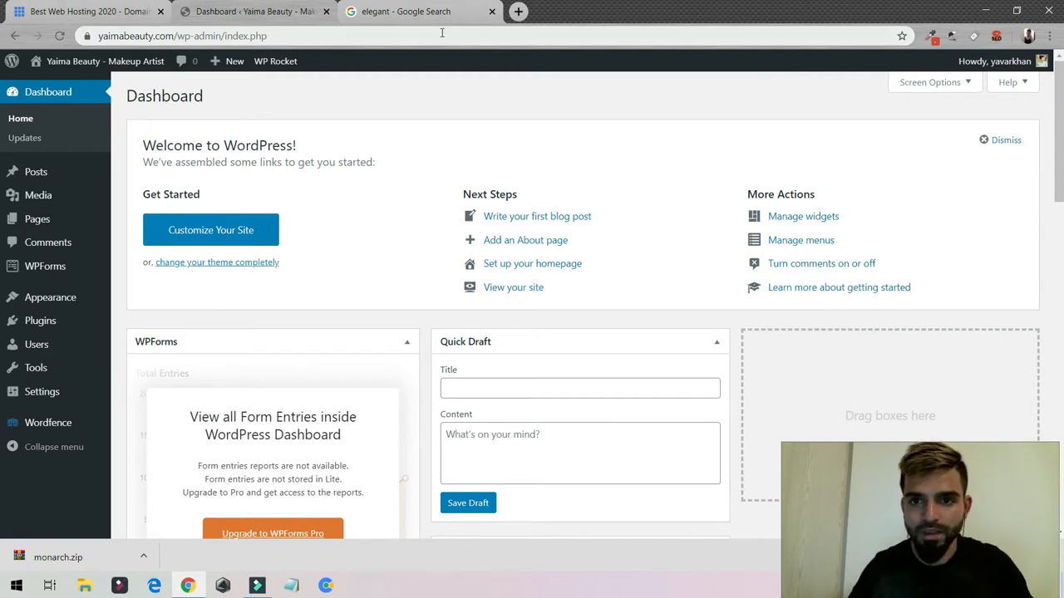
Step: Search for Elegant Themes and review its pricing plans, then view Monarch details
click(416, 12)
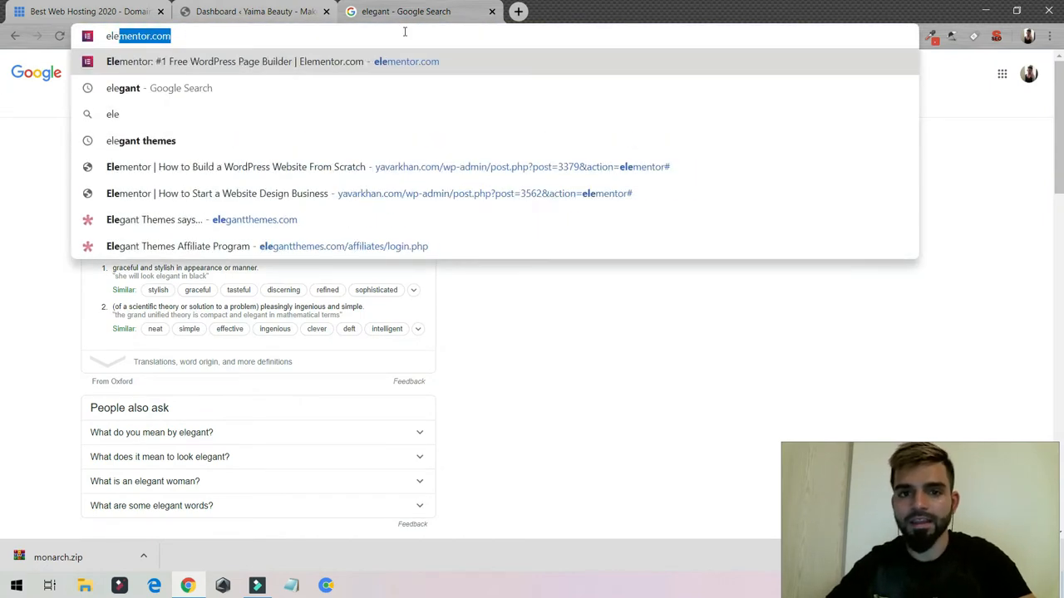
text(elegantthemes.com)
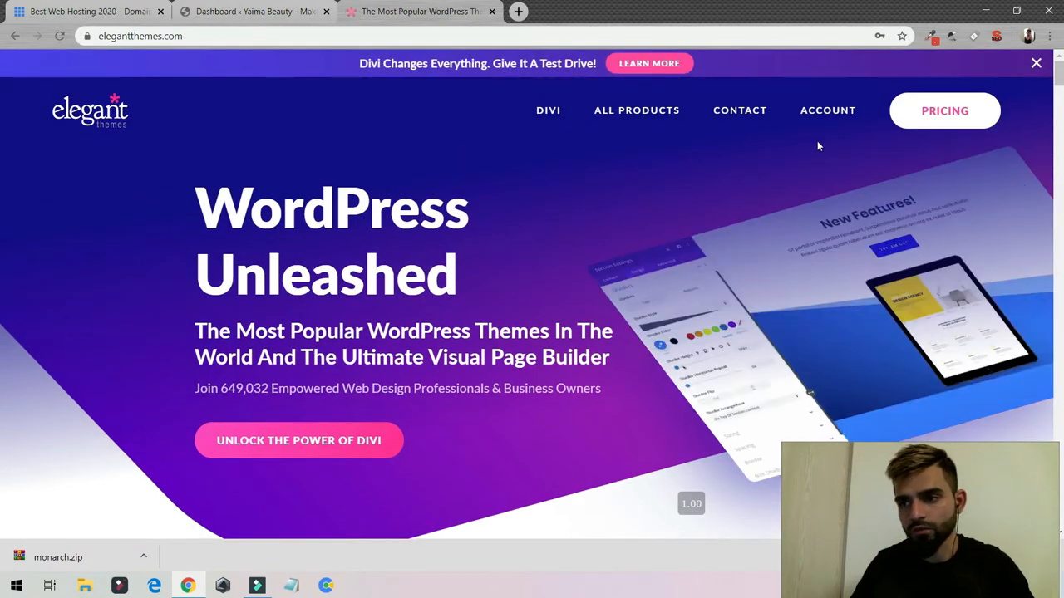
click(944, 110)
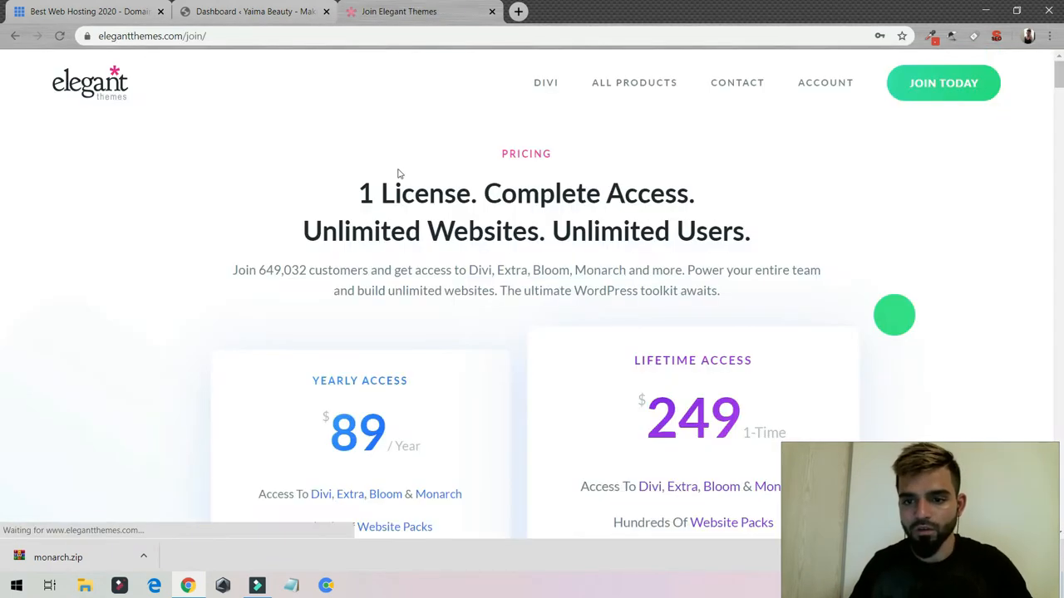
scroll(down, 3)
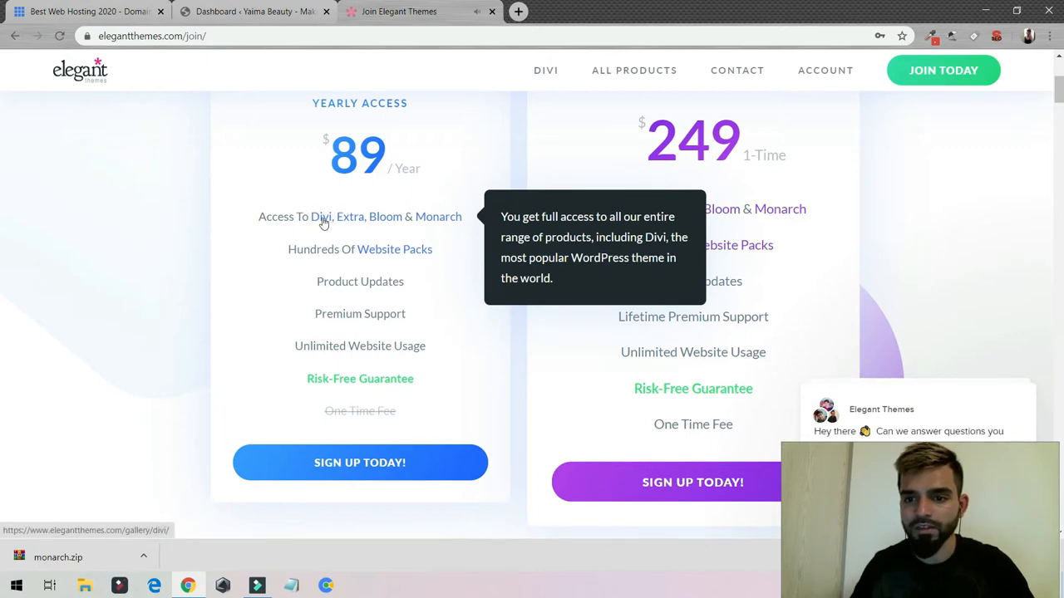
mouse_move(450, 224)
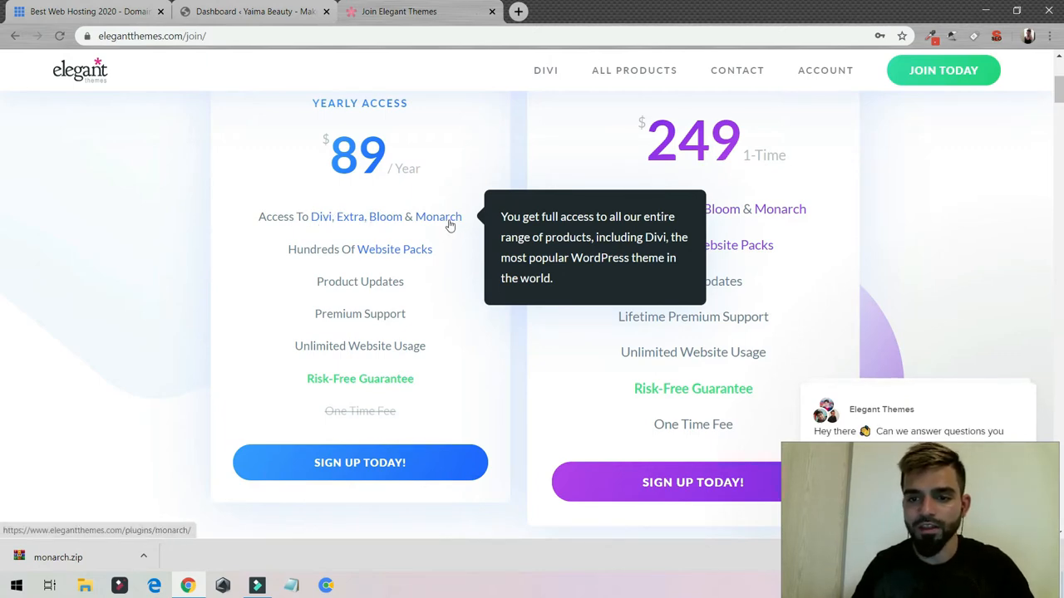
click(254, 11)
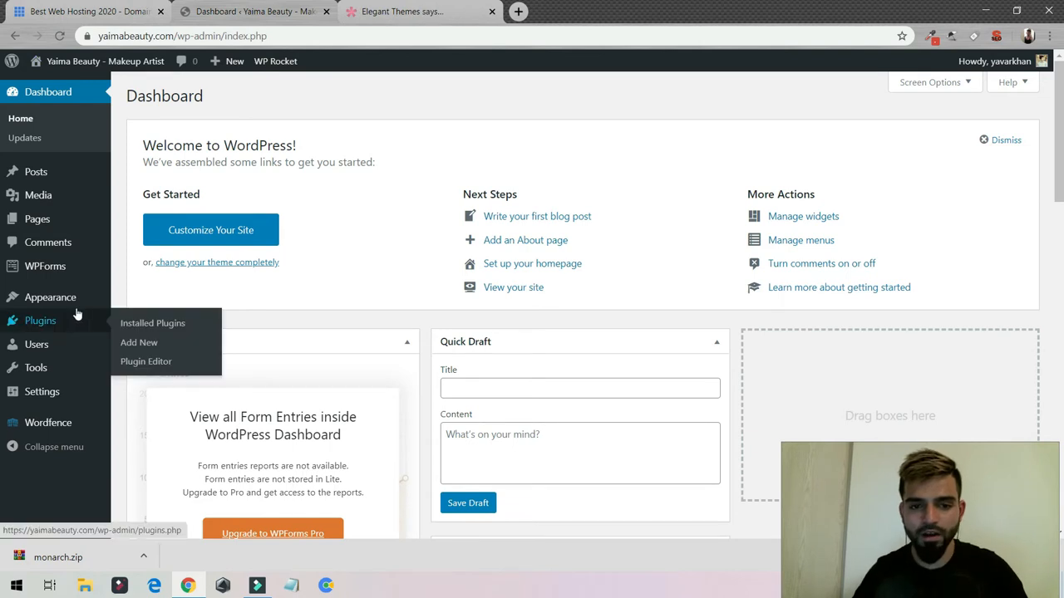
mouse_move(138, 342)
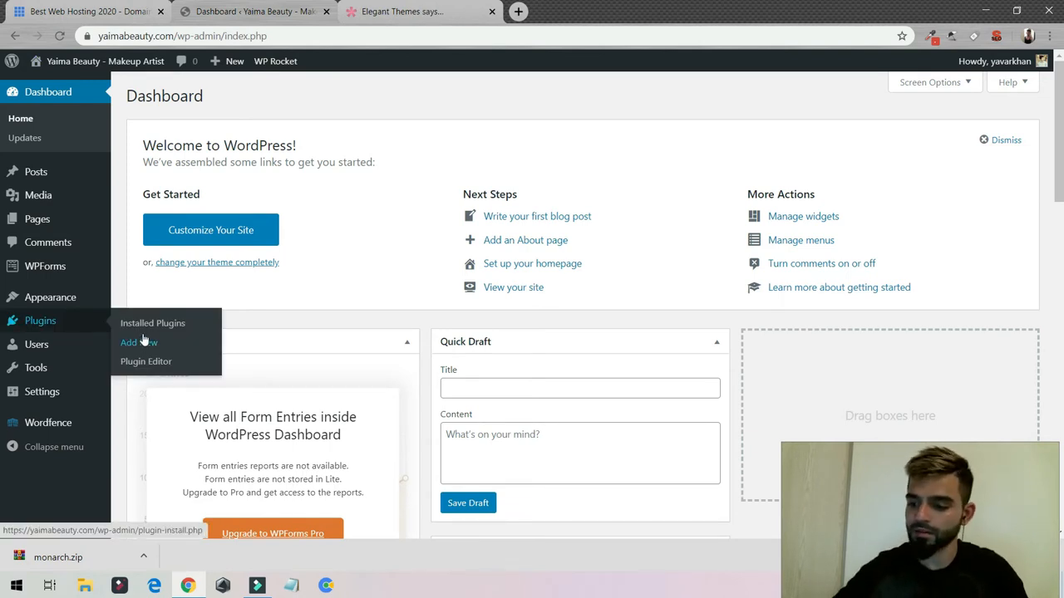
Step: Upload monarch.zip as a new plugin, install it, and activate Monarch
click(135, 342)
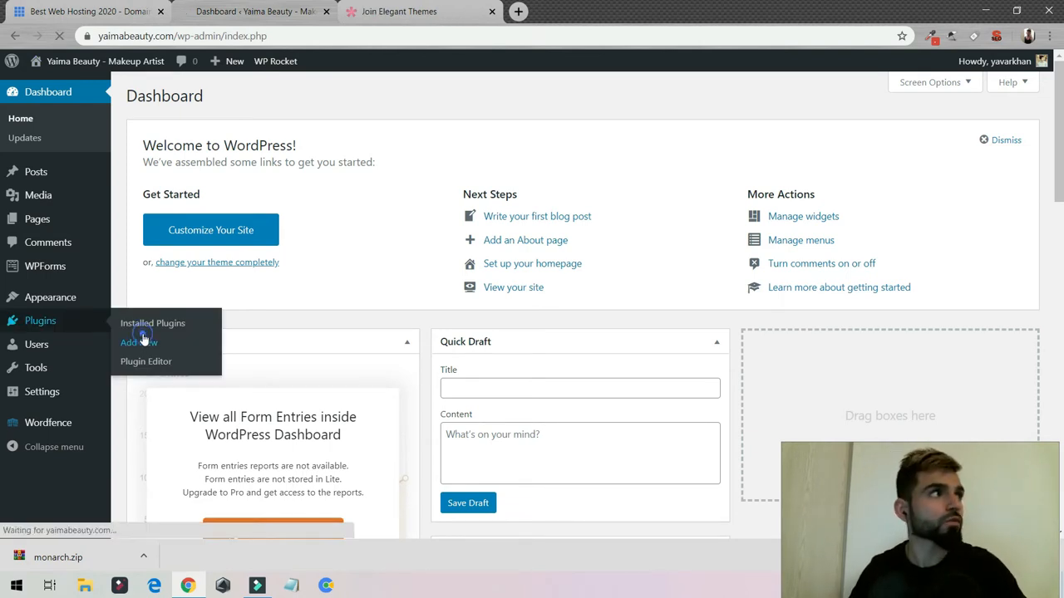
click(135, 342)
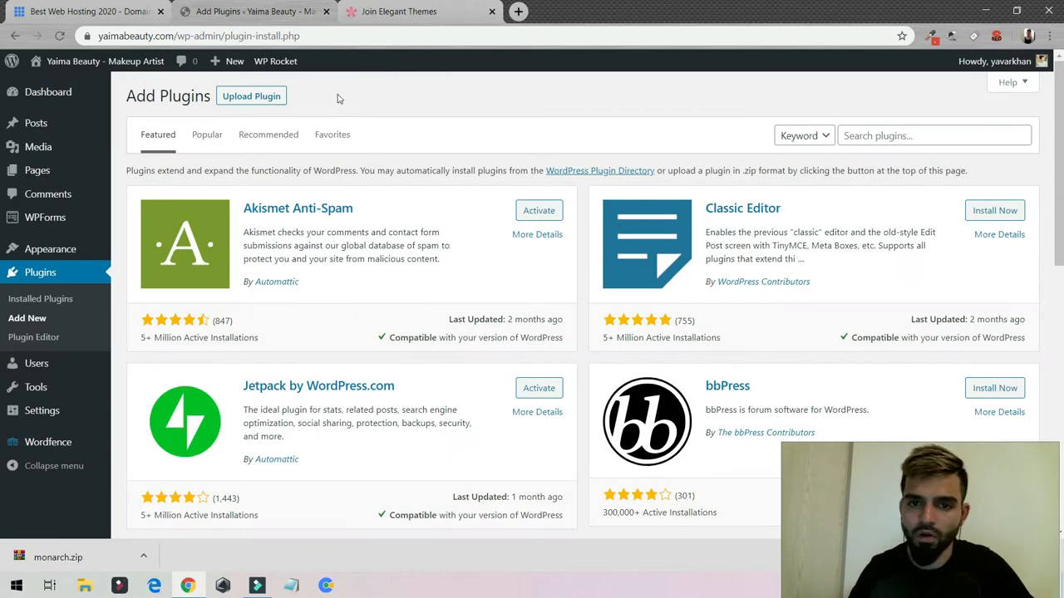
click(251, 96)
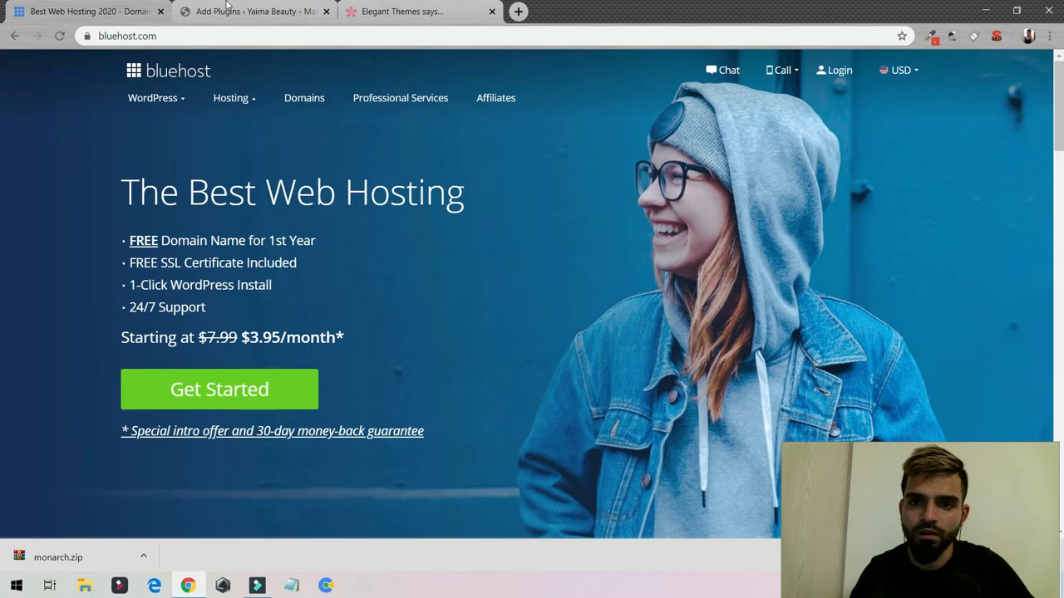
click(253, 10)
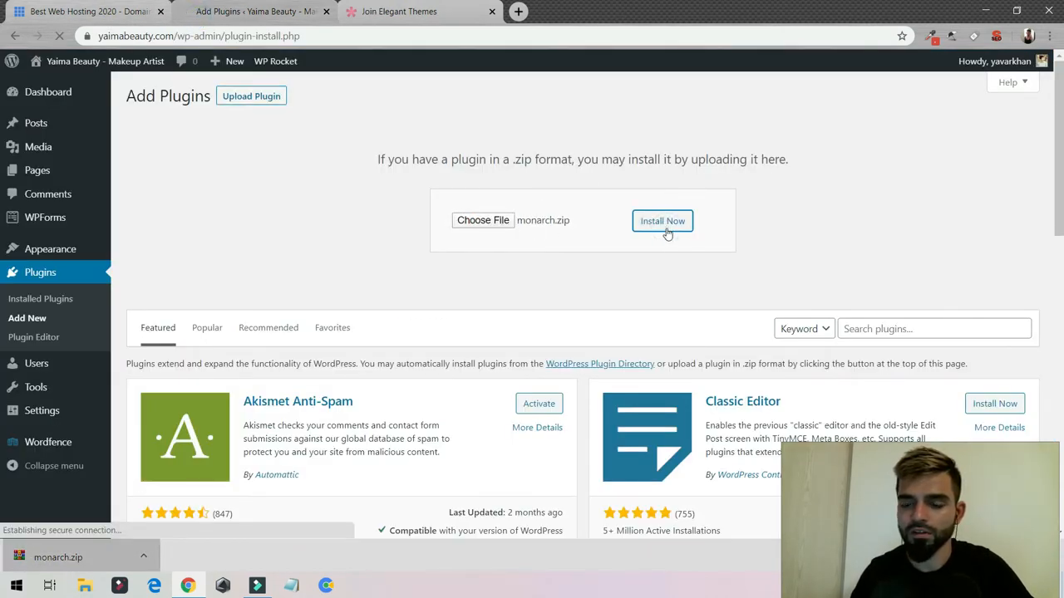
click(661, 221)
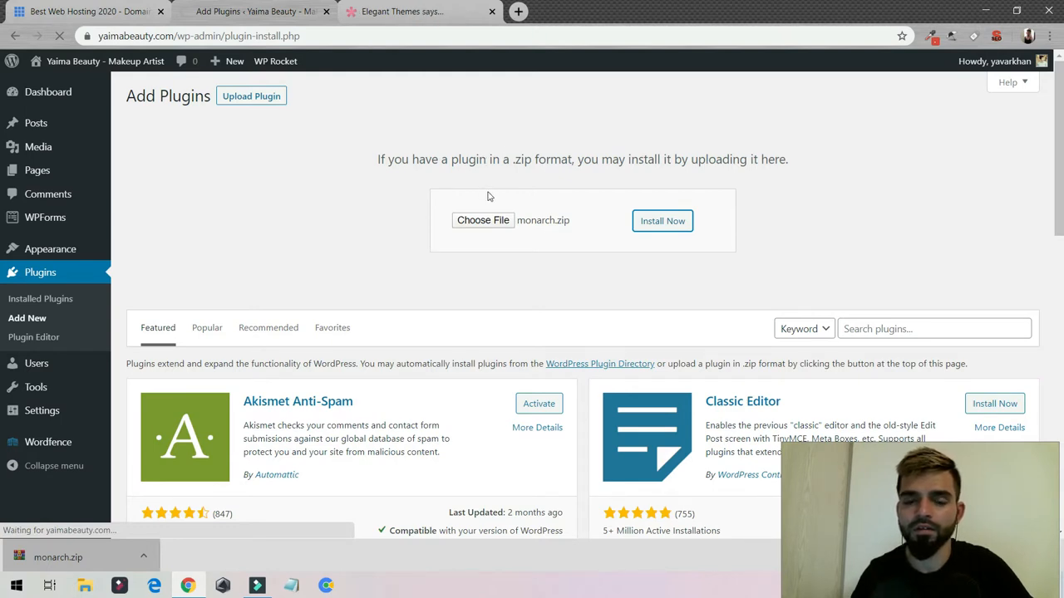
click(662, 220)
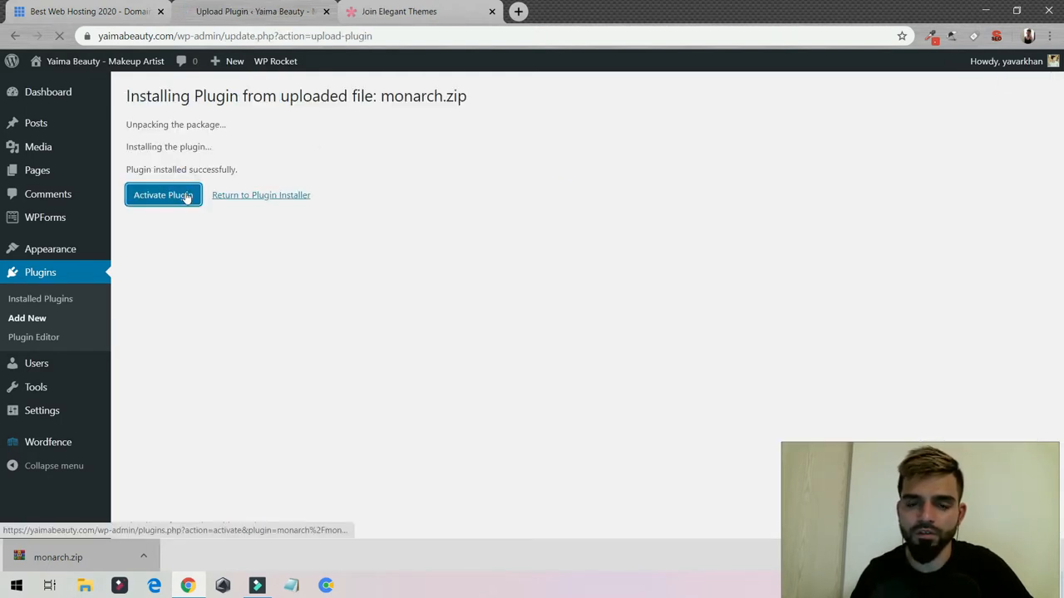
mouse_move(163, 194)
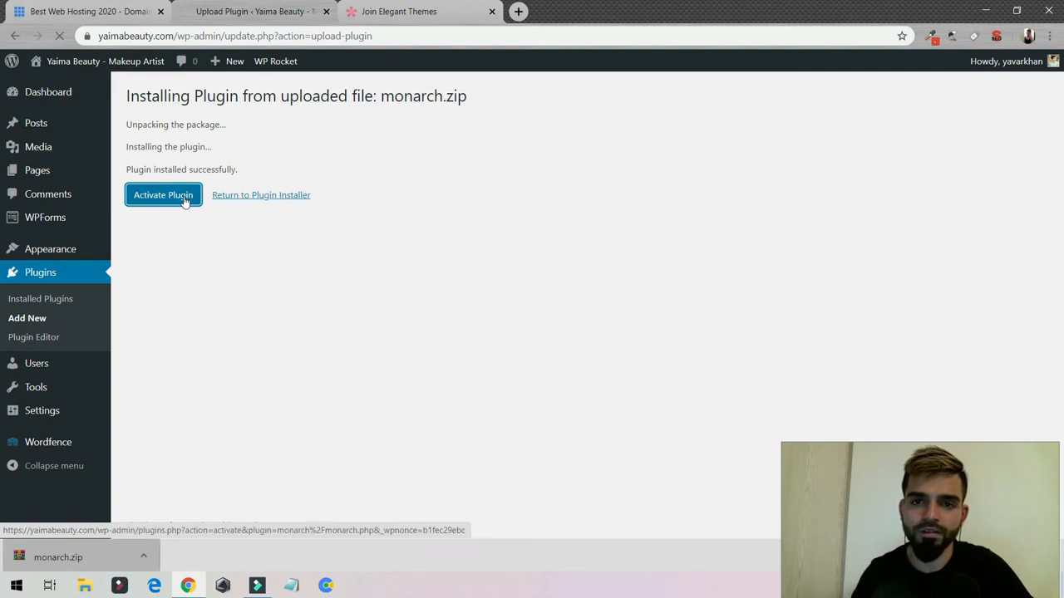
click(163, 194)
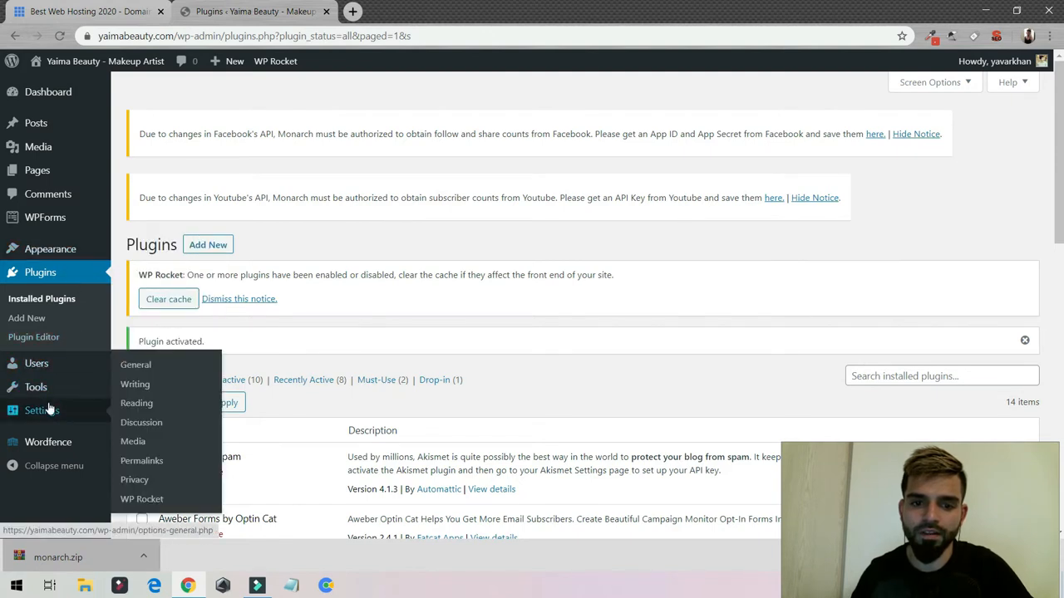
mouse_move(36, 386)
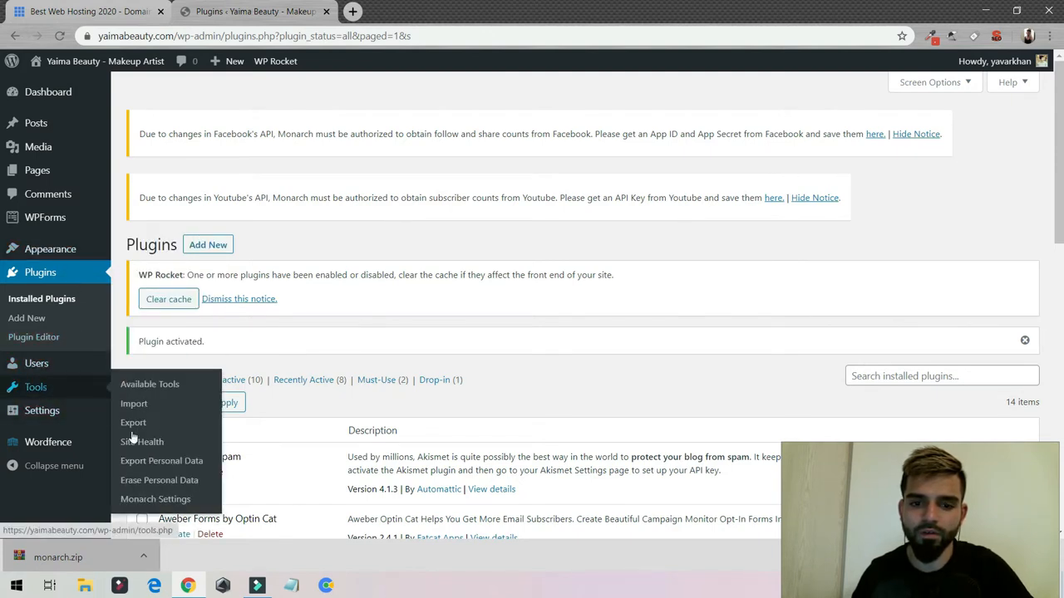
Step: Open Monarch Settings and view the makeup tips blog post in the other tab
click(155, 498)
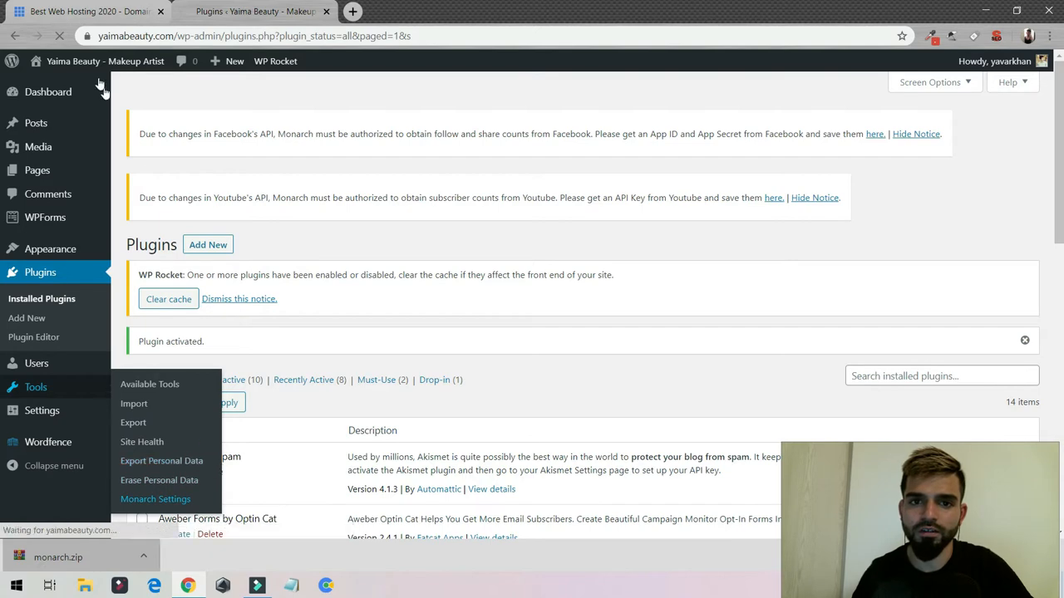
click(156, 498)
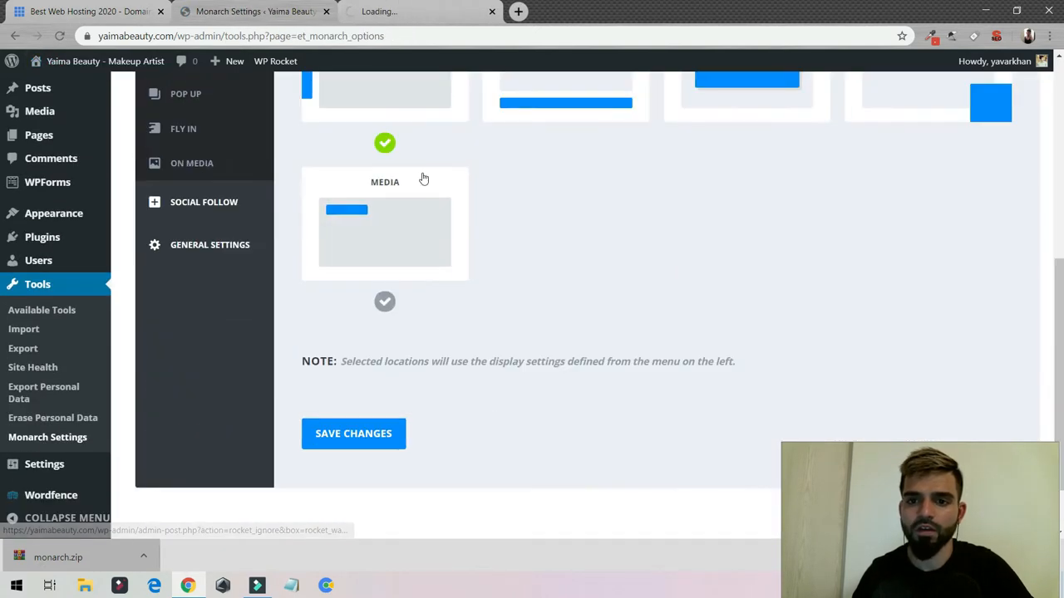
click(415, 11)
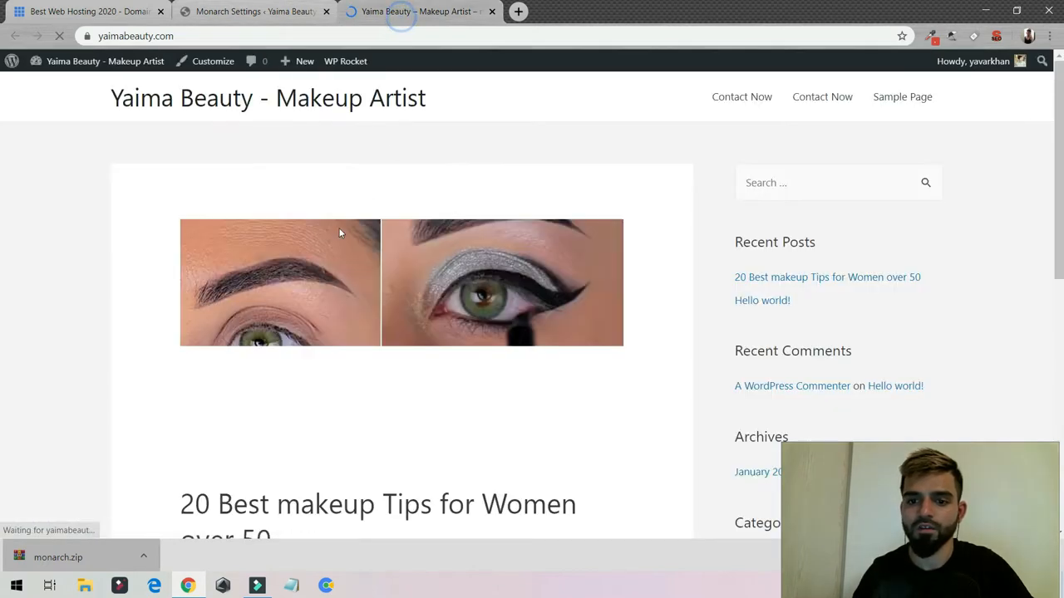
scroll(down, 3)
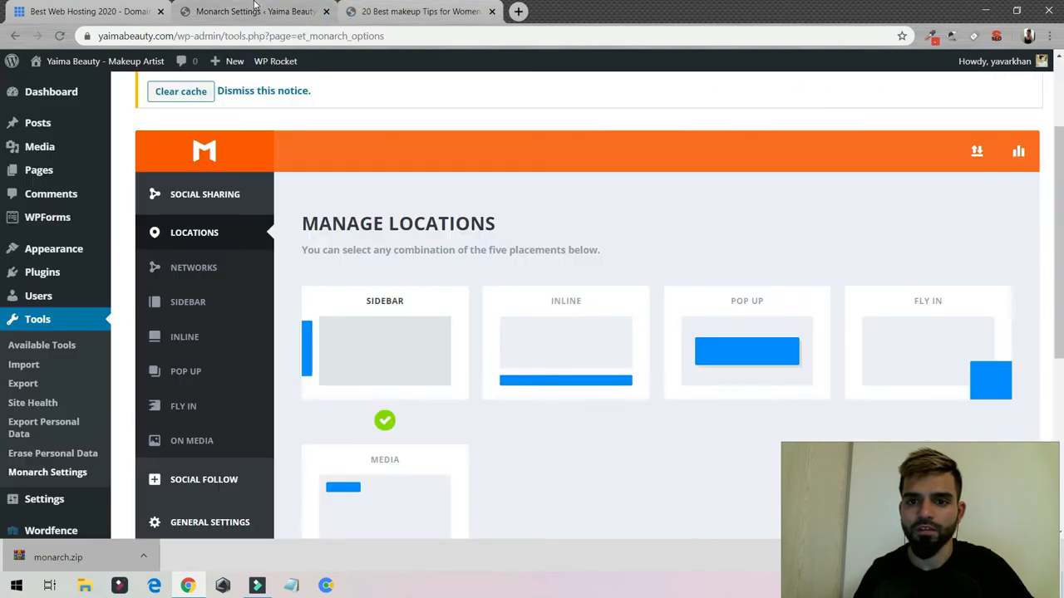
Step: Review Monarch's Sidebar share icon styles, then go to Social Sharing Networks
click(194, 301)
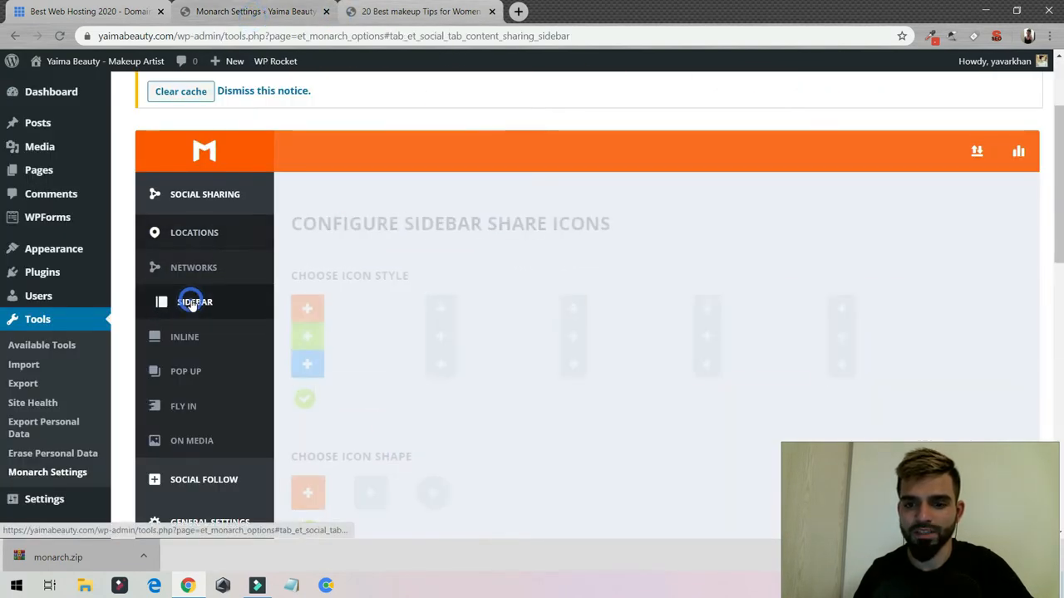
scroll(down, 3)
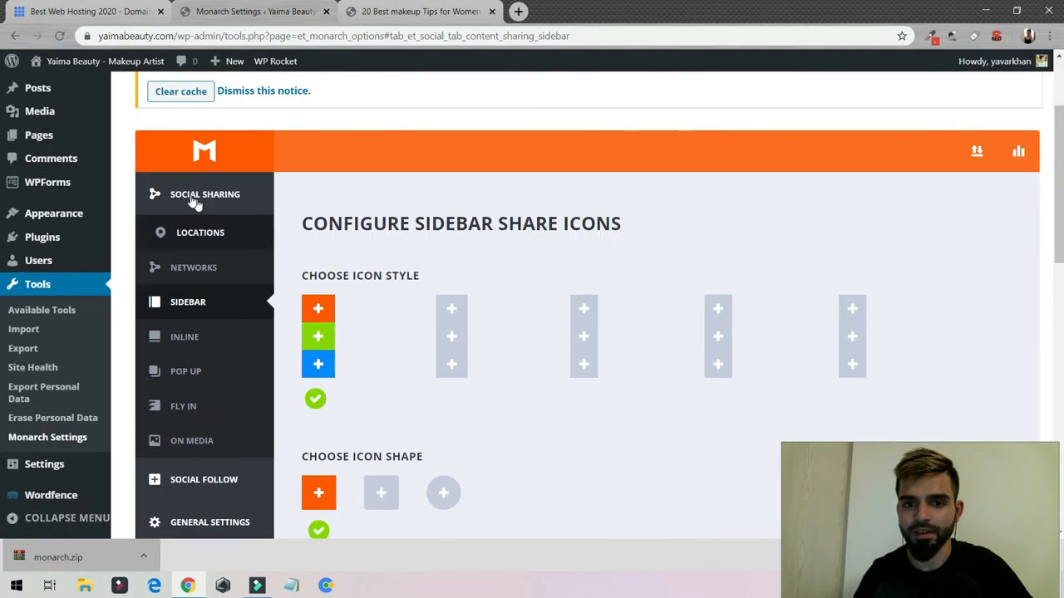
click(201, 232)
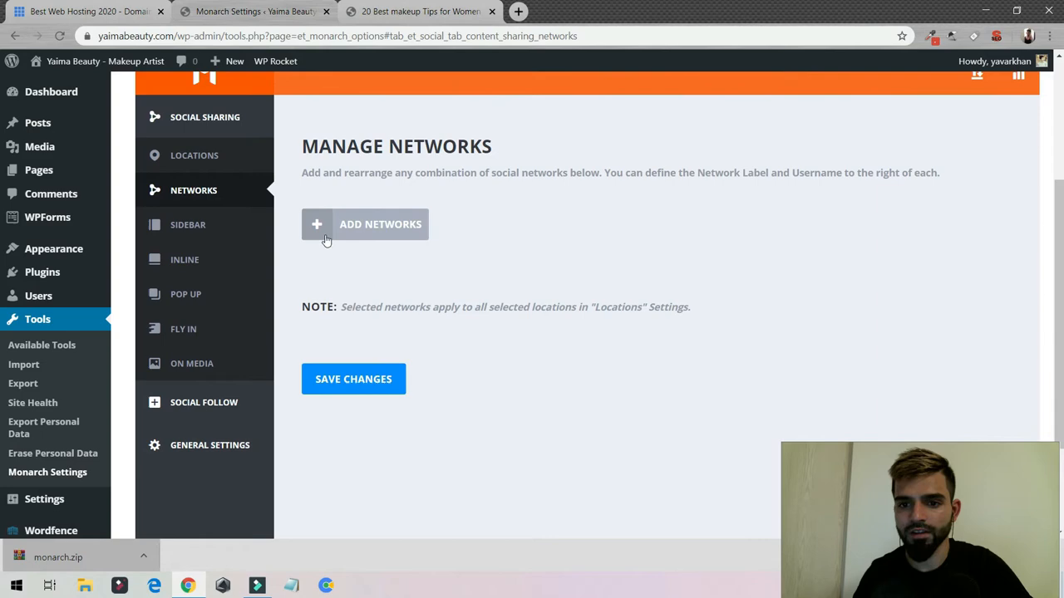
Step: Add Twitter, Google+, reddit and Facebook from the Add Networks popup
click(379, 224)
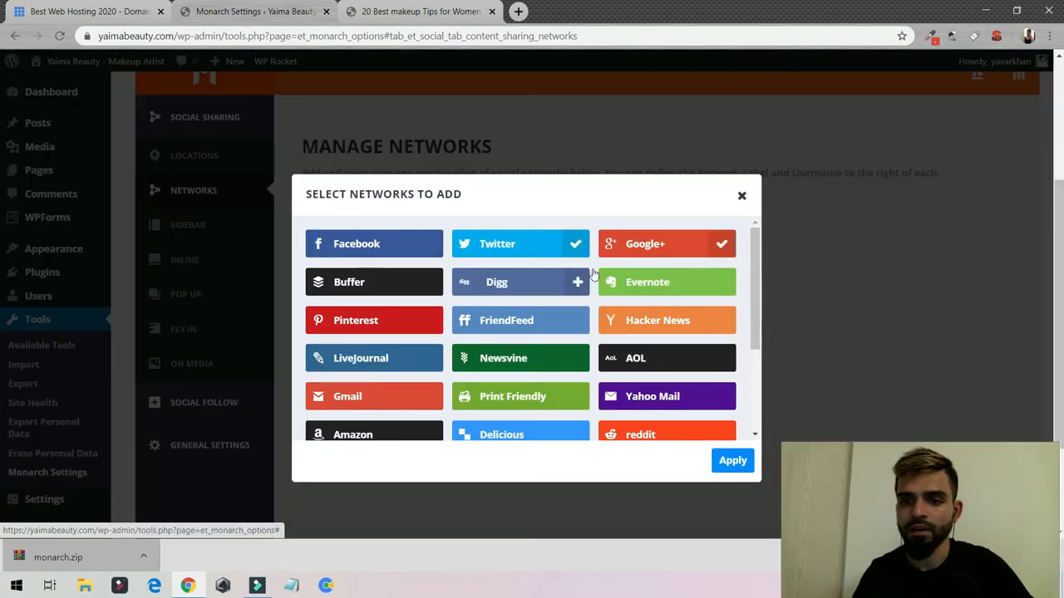
scroll(down, 3)
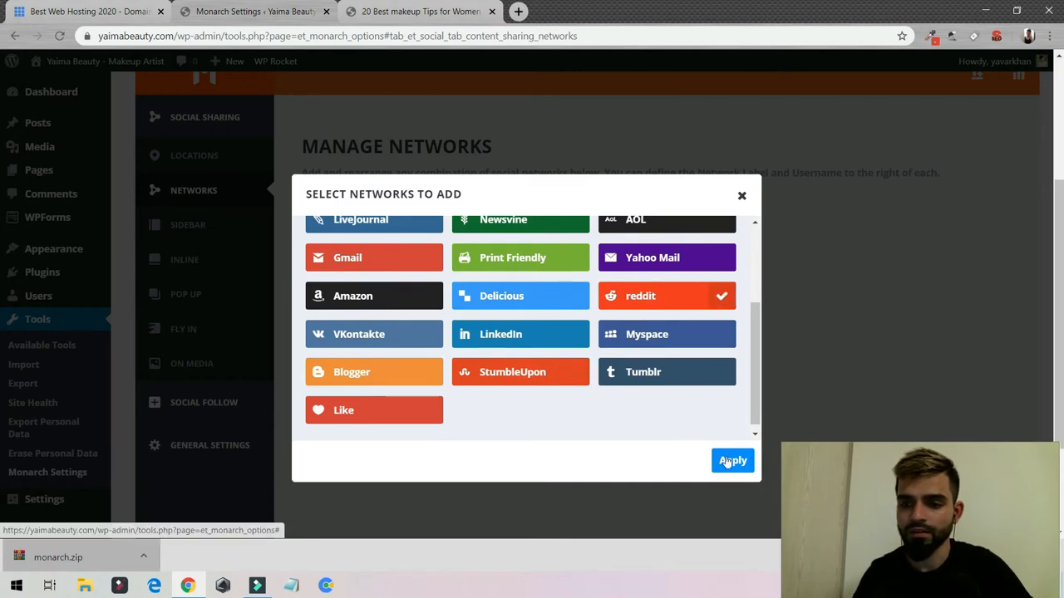
click(732, 460)
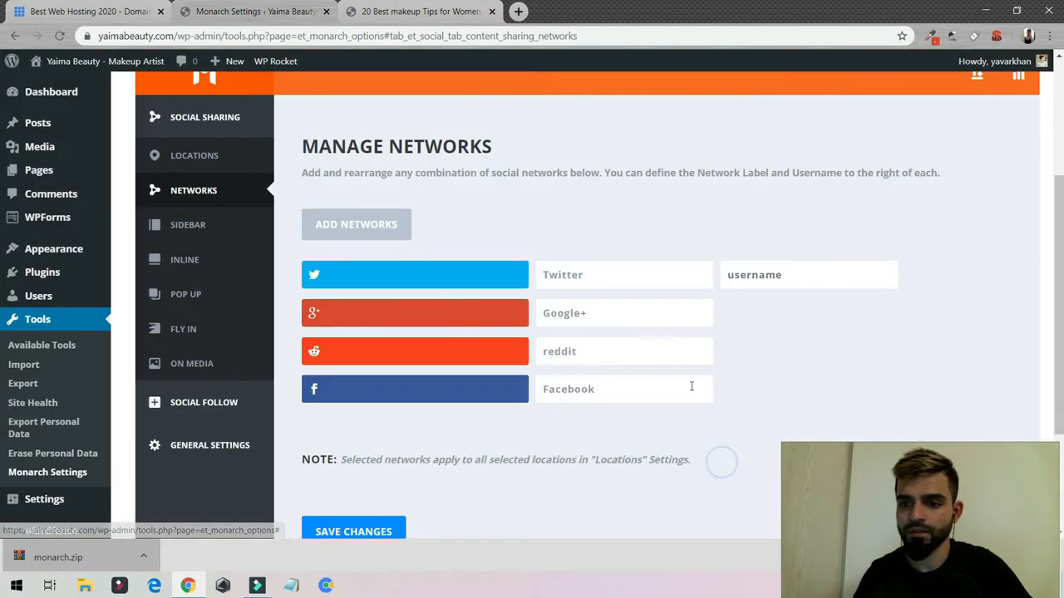
scroll(down, 3)
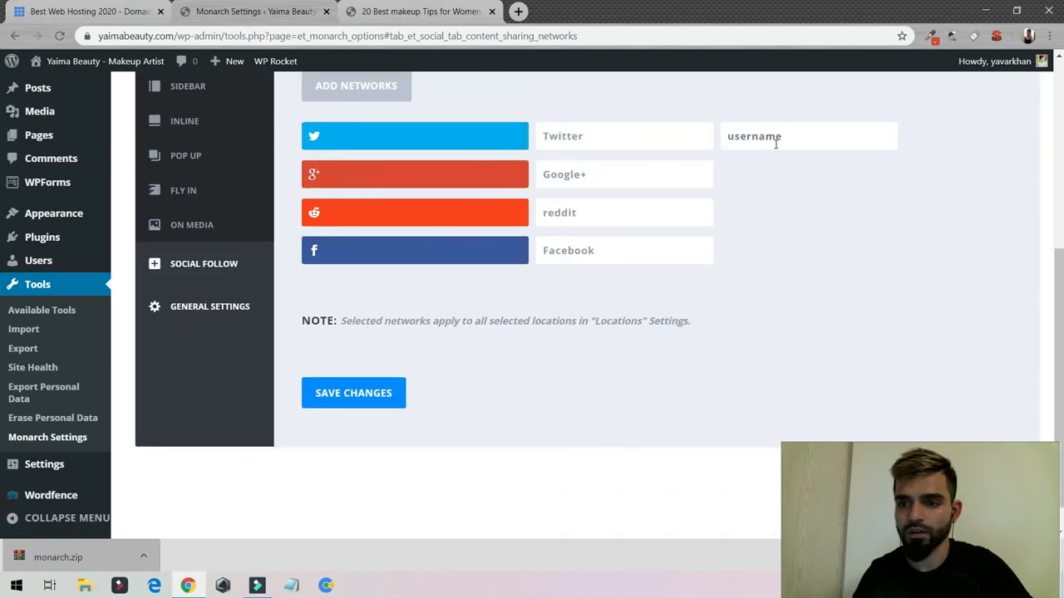
Step: Save the four networks and preview the post's share buttons at narrow and full width
click(353, 392)
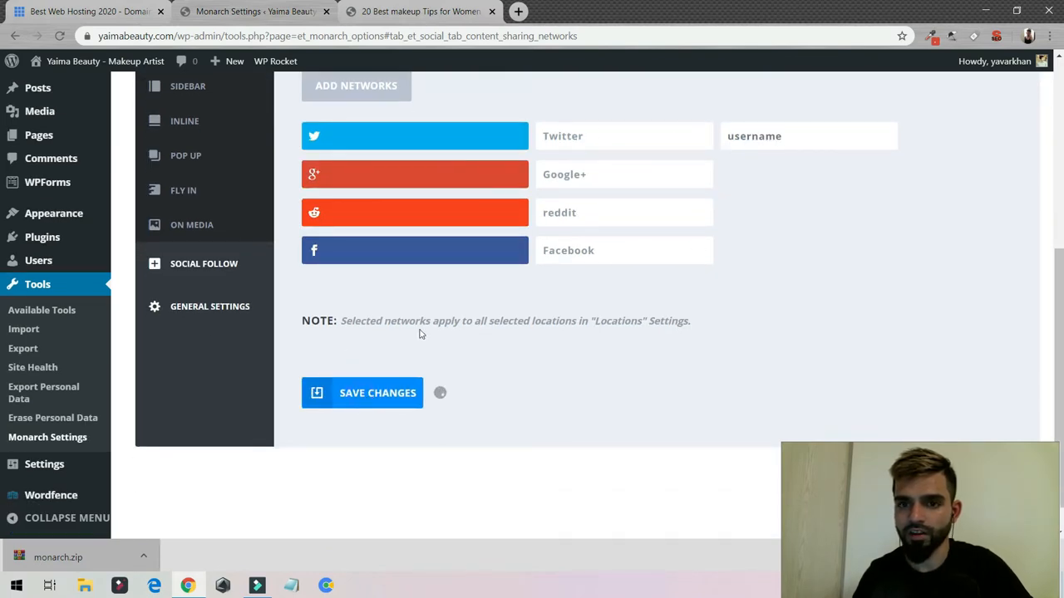
click(419, 10)
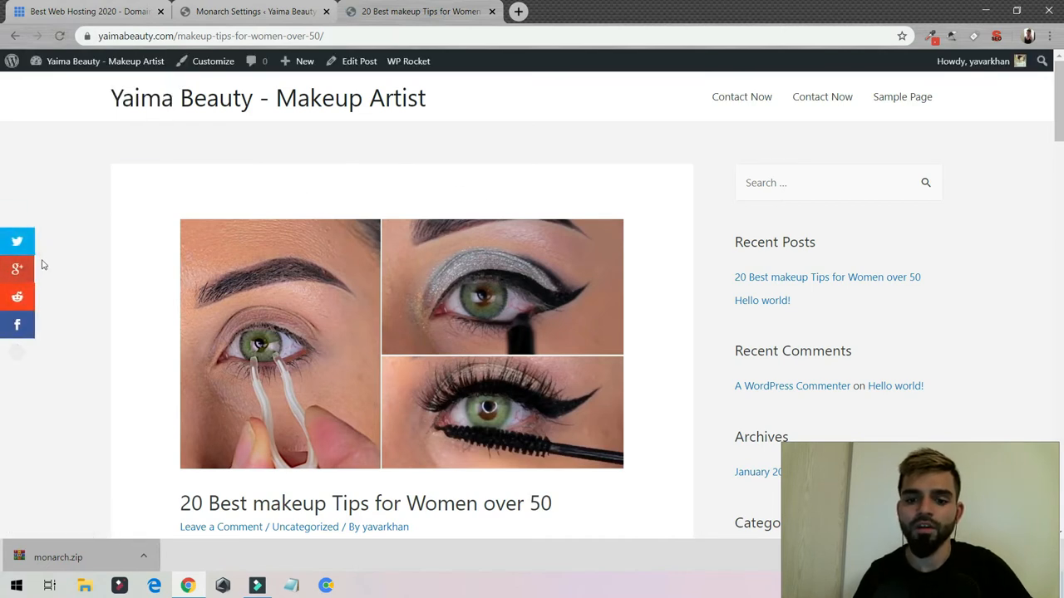
mouse_move(923, 68)
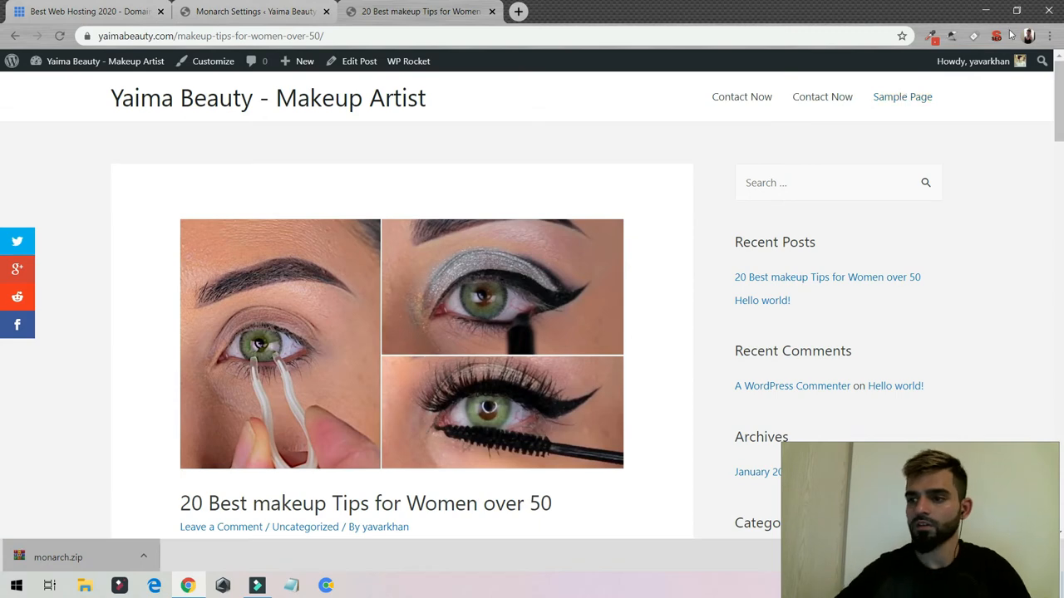
click(1016, 10)
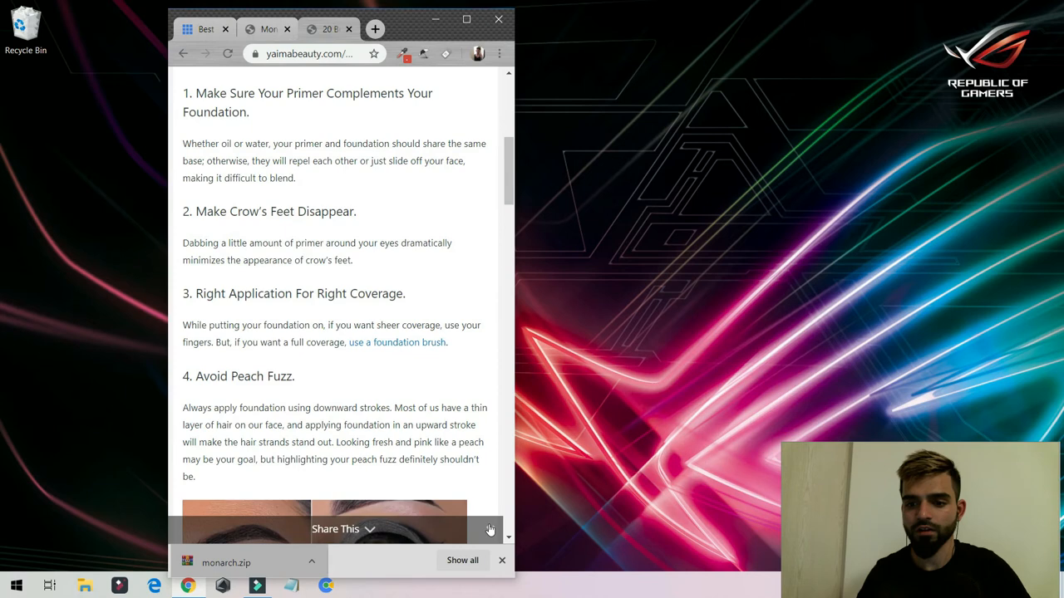
click(466, 20)
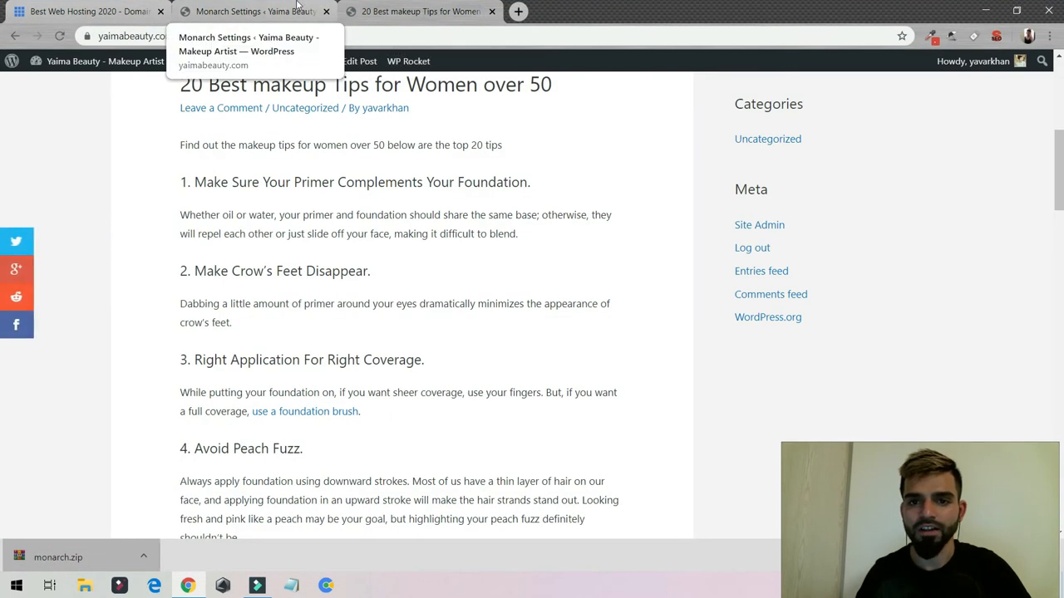
click(254, 12)
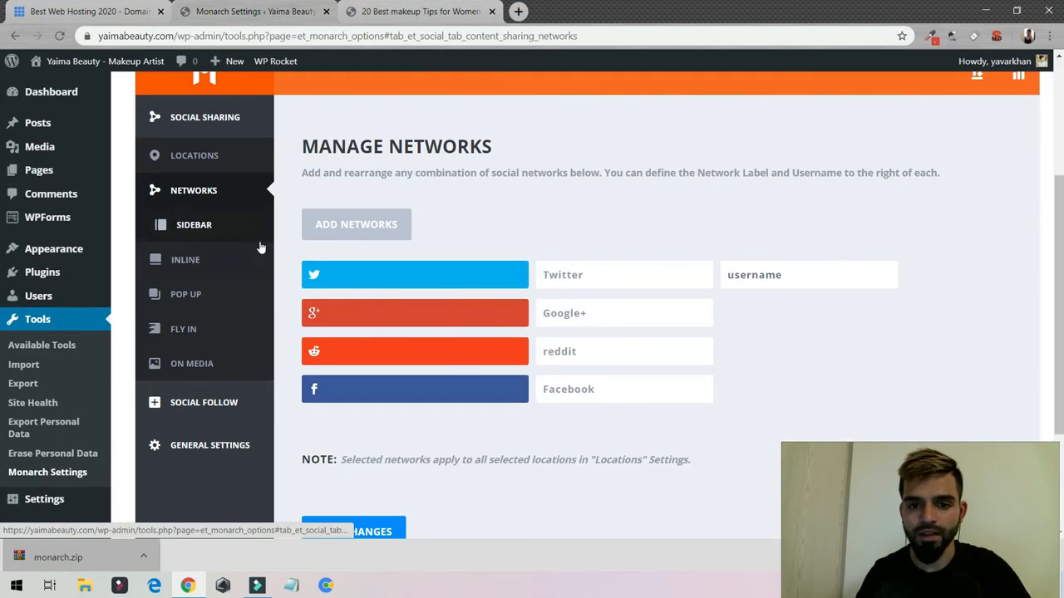
Step: Tick Inline alongside Sidebar in Monarch's share locations and save
click(191, 260)
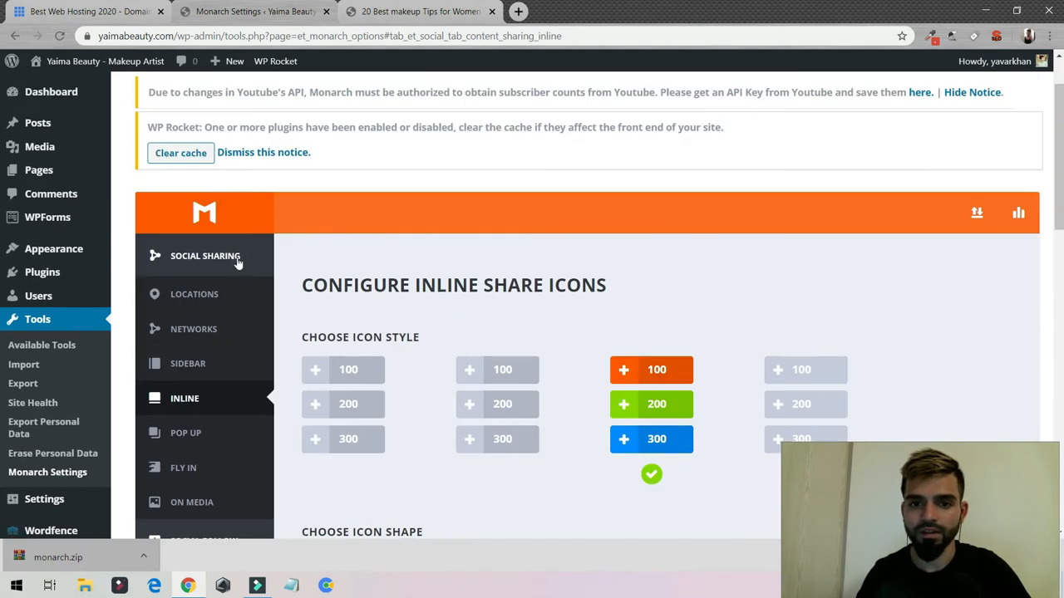
click(195, 293)
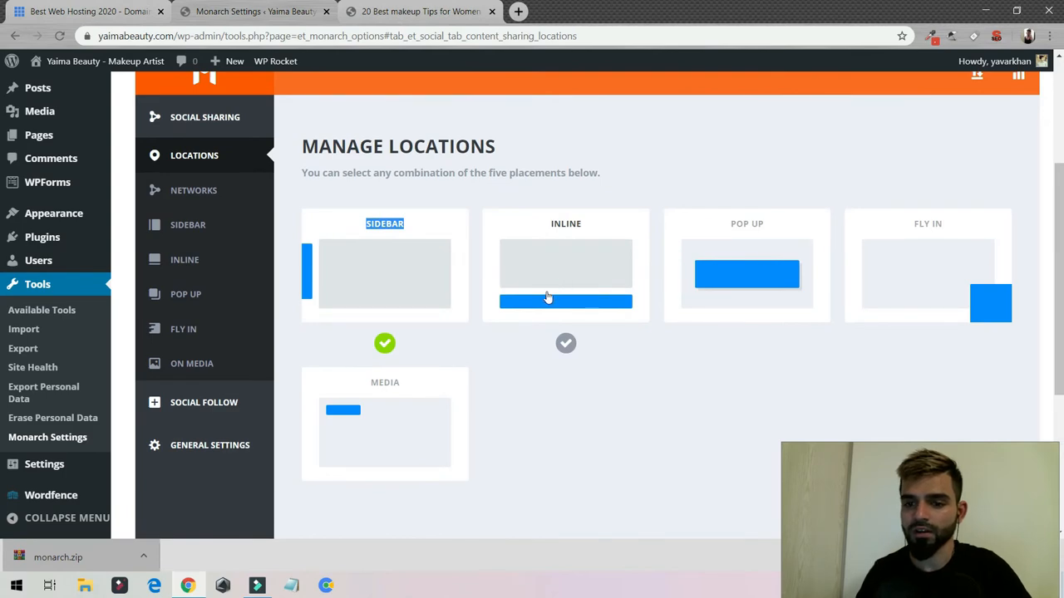
scroll(down, 3)
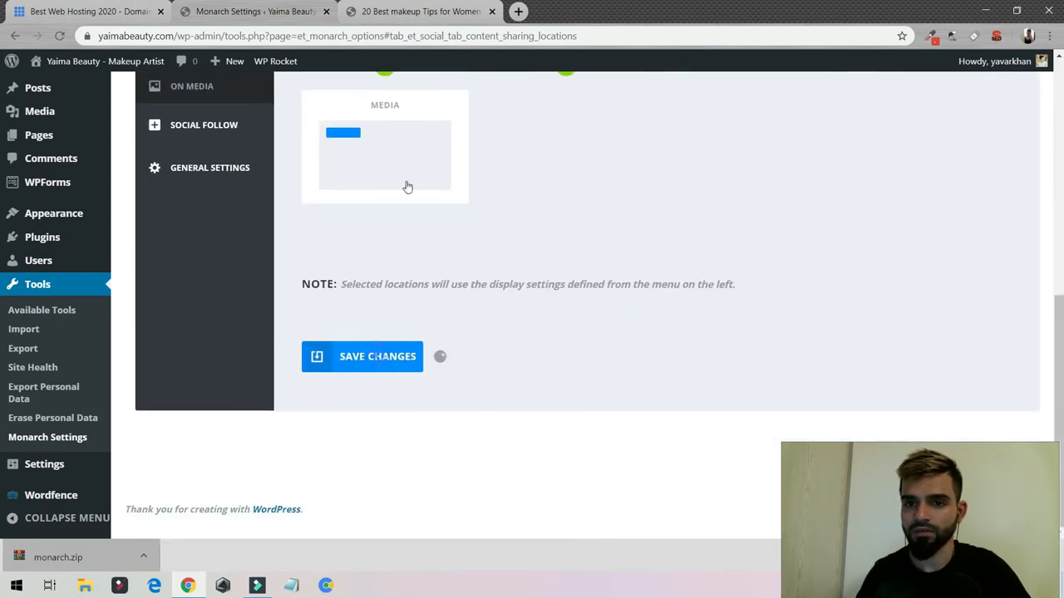
click(420, 11)
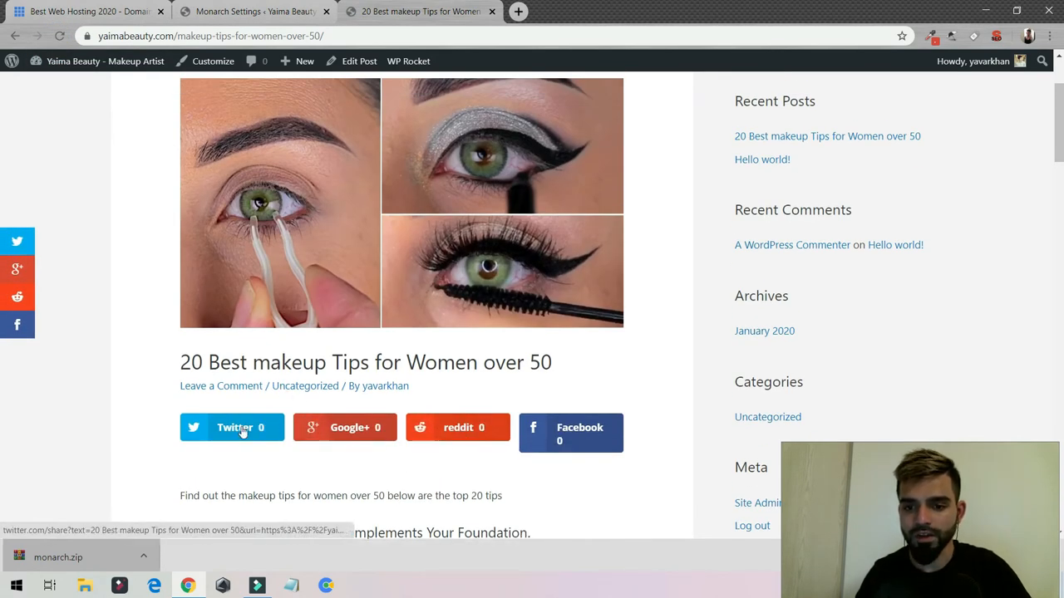
mouse_move(605, 437)
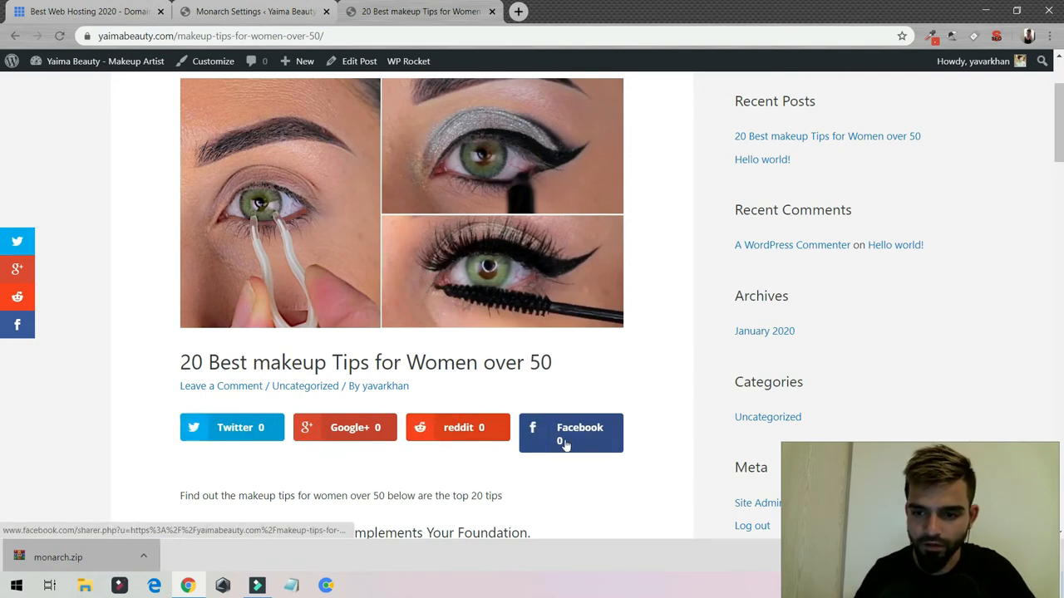
click(571, 433)
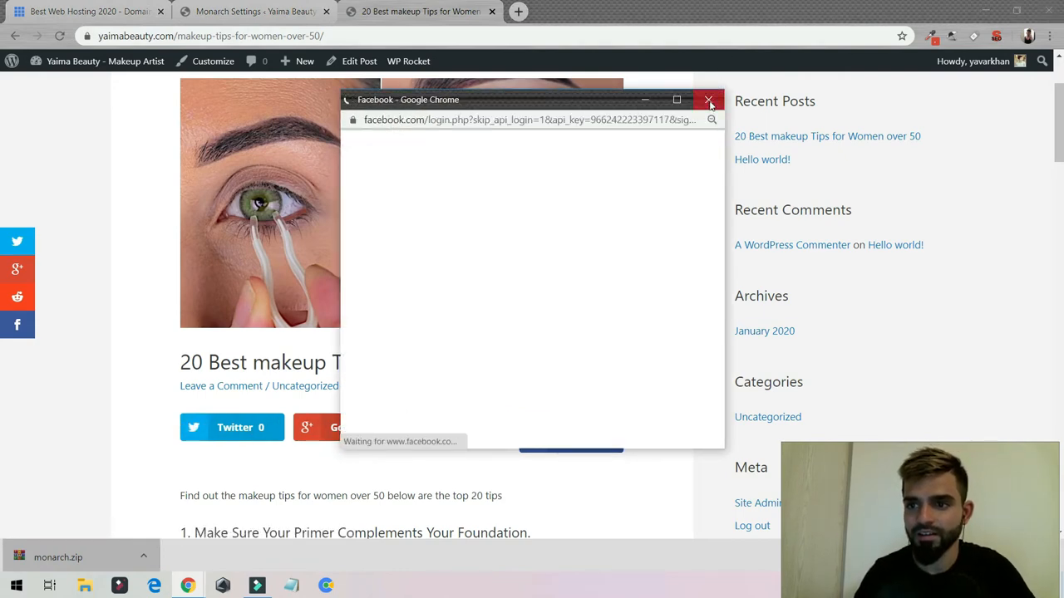
click(708, 99)
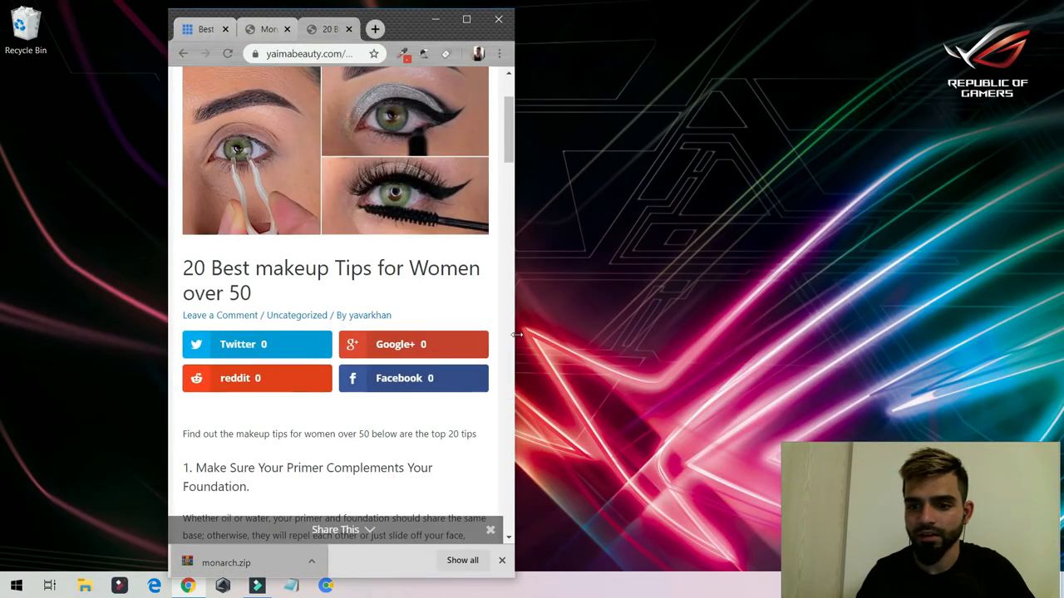
scroll(down, 3)
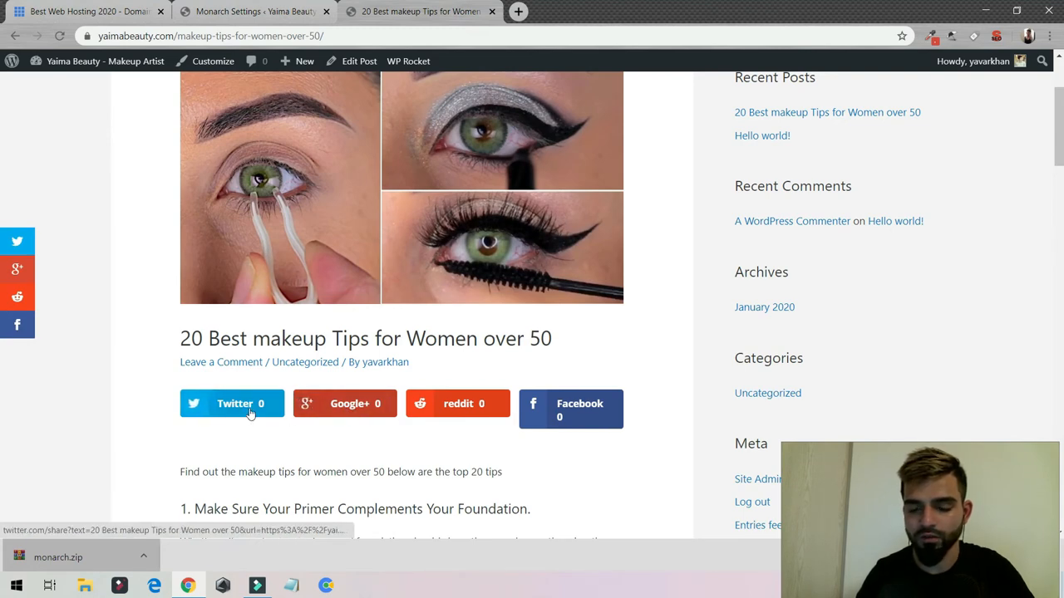
click(254, 10)
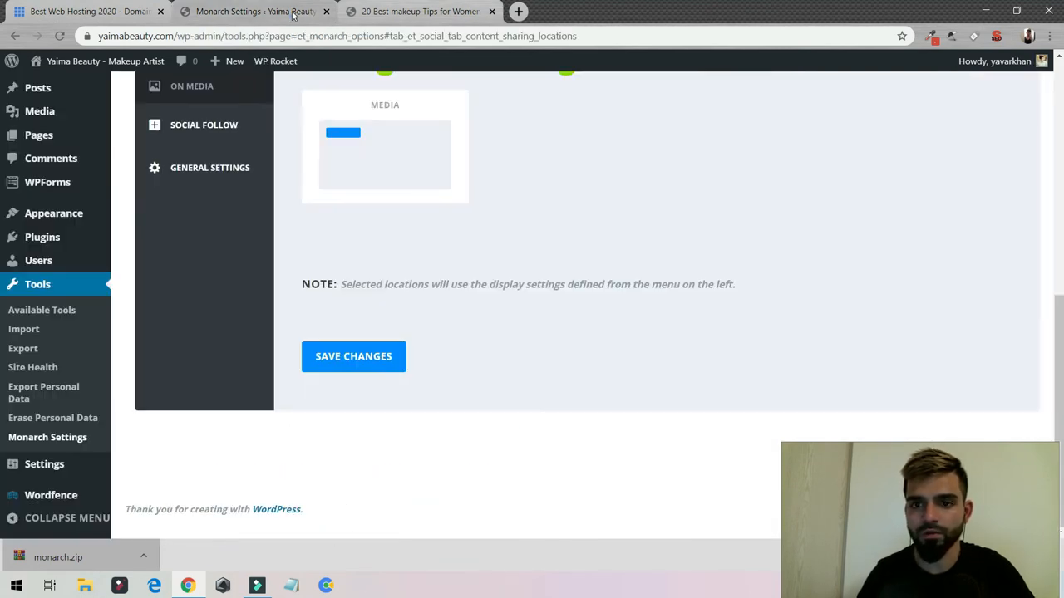
Step: Untick Display Network Names in Monarch's Inline display settings
click(200, 406)
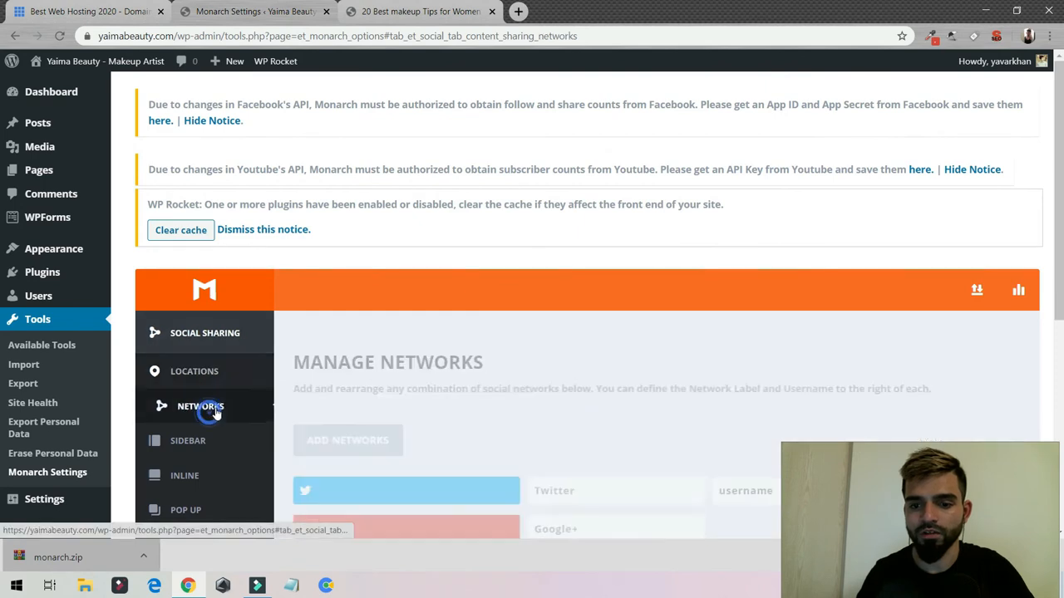
click(195, 327)
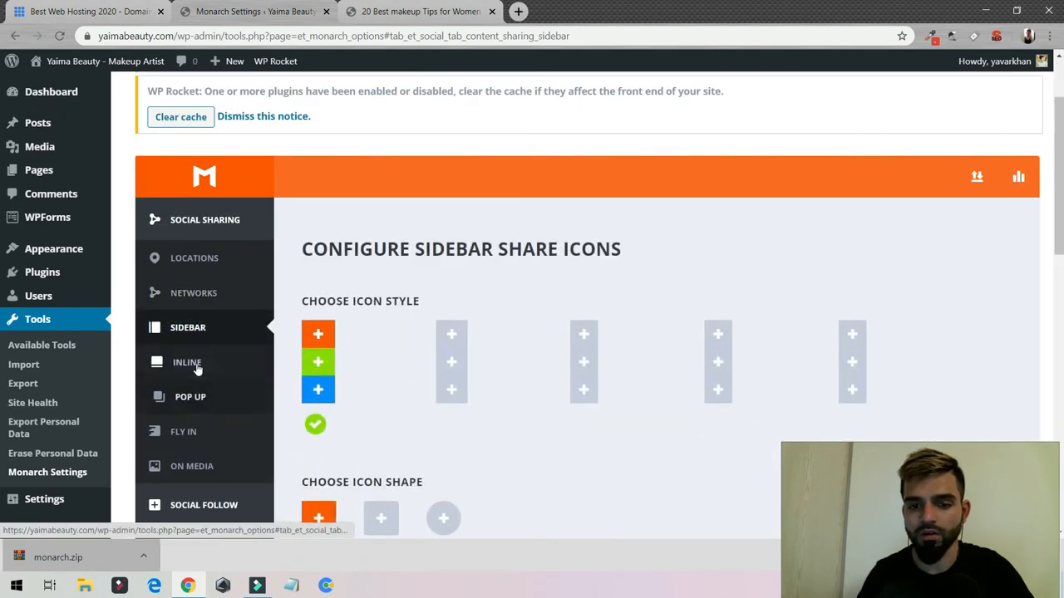
click(186, 363)
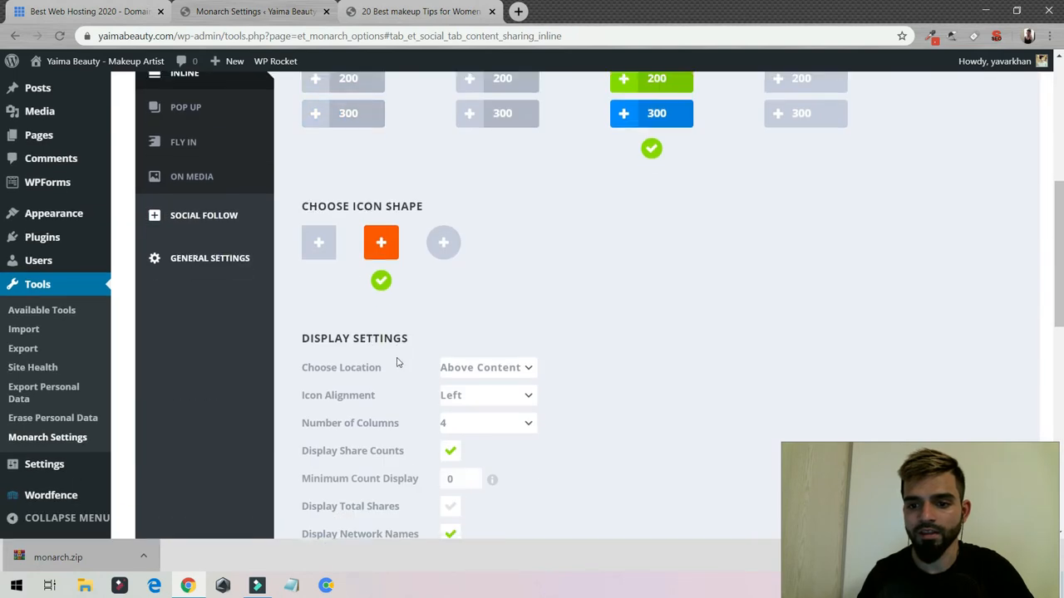
scroll(down, 3)
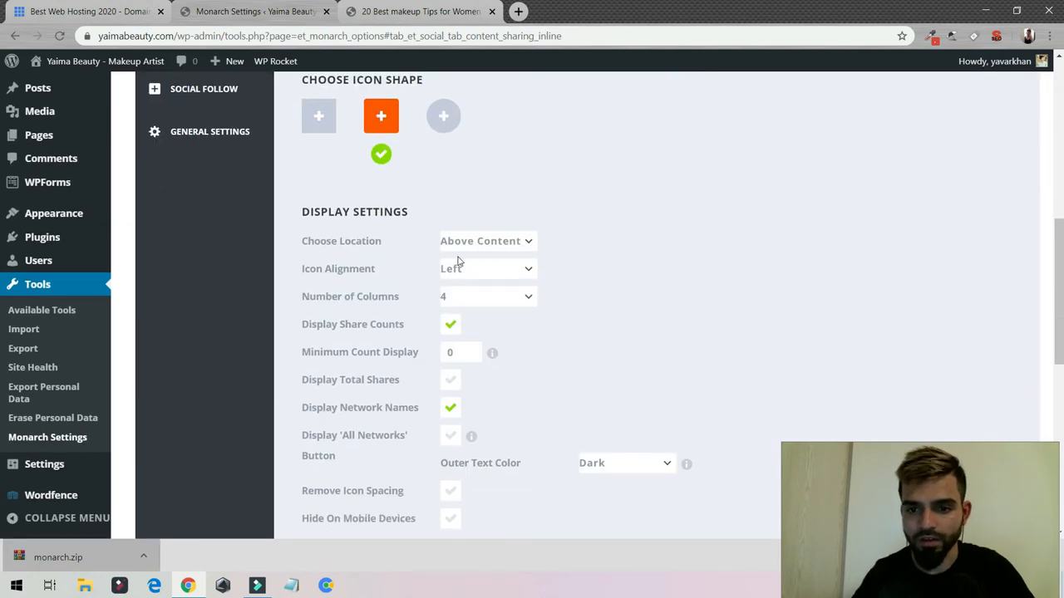
scroll(down, 3)
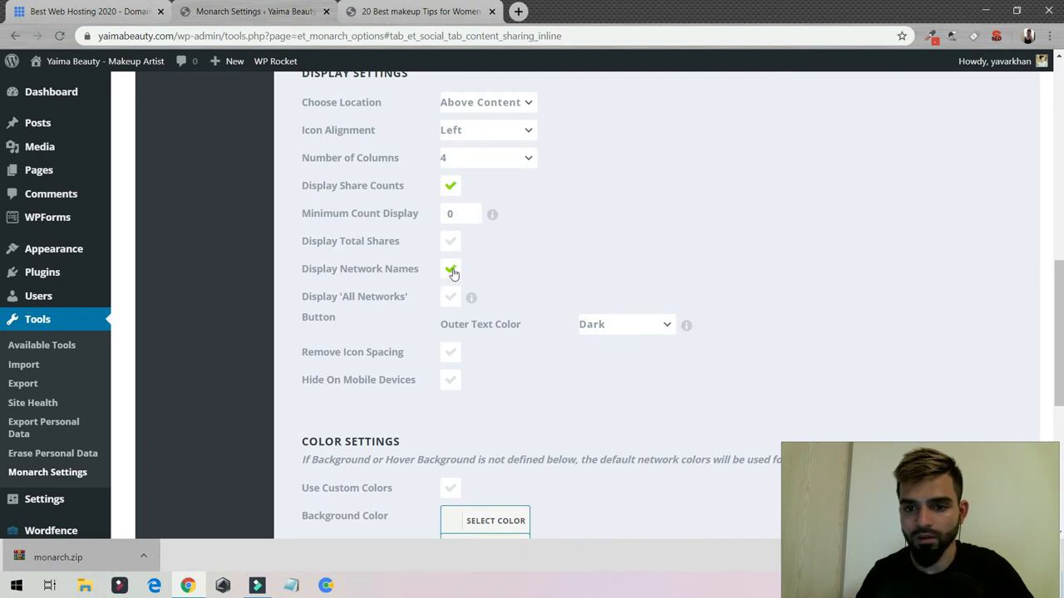
click(450, 269)
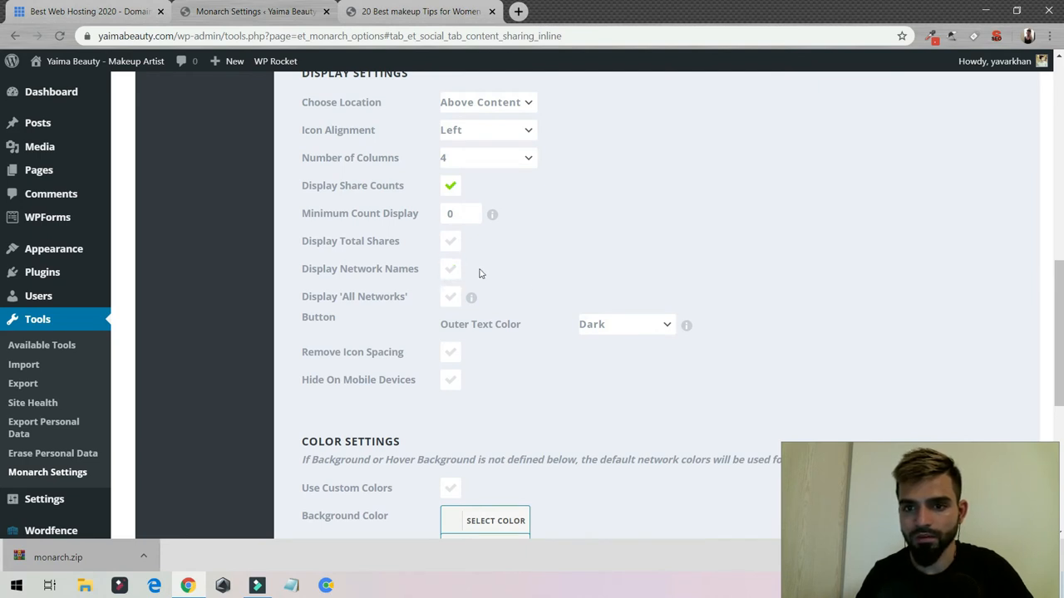
scroll(down, 3)
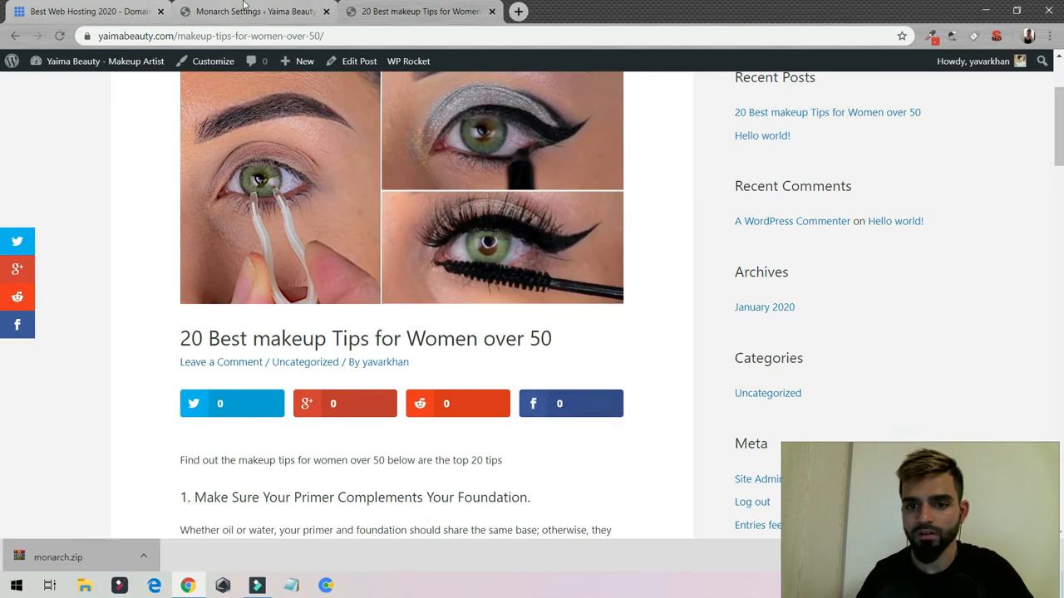
click(249, 11)
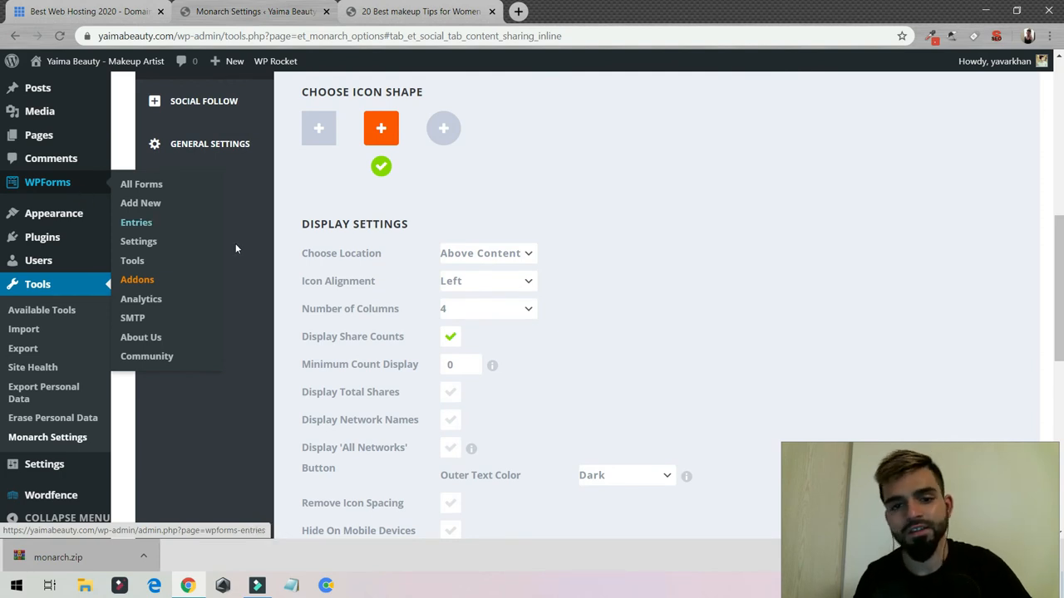
mouse_move(380, 238)
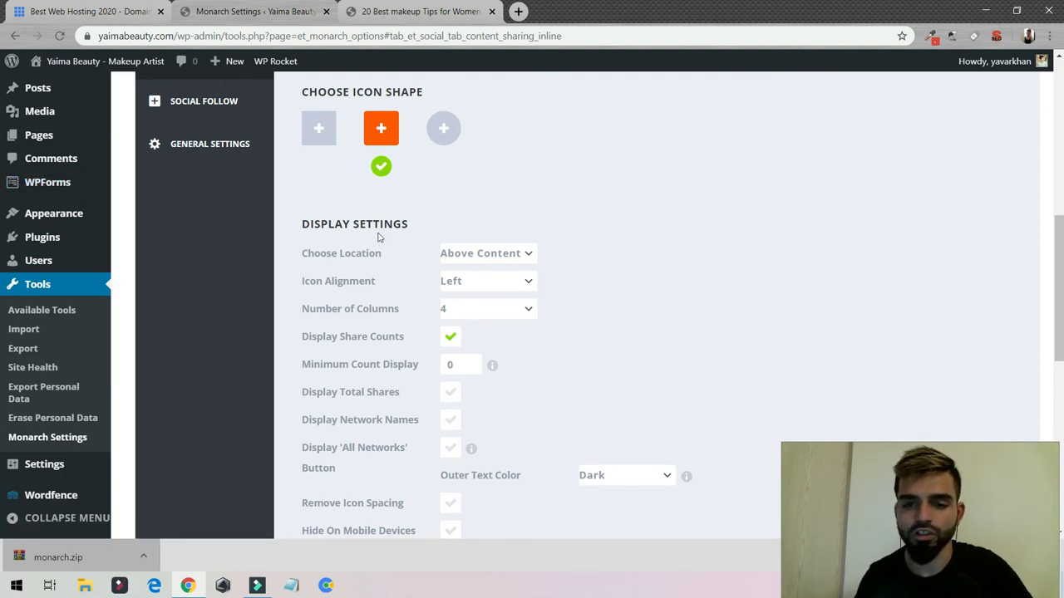
mouse_move(419, 11)
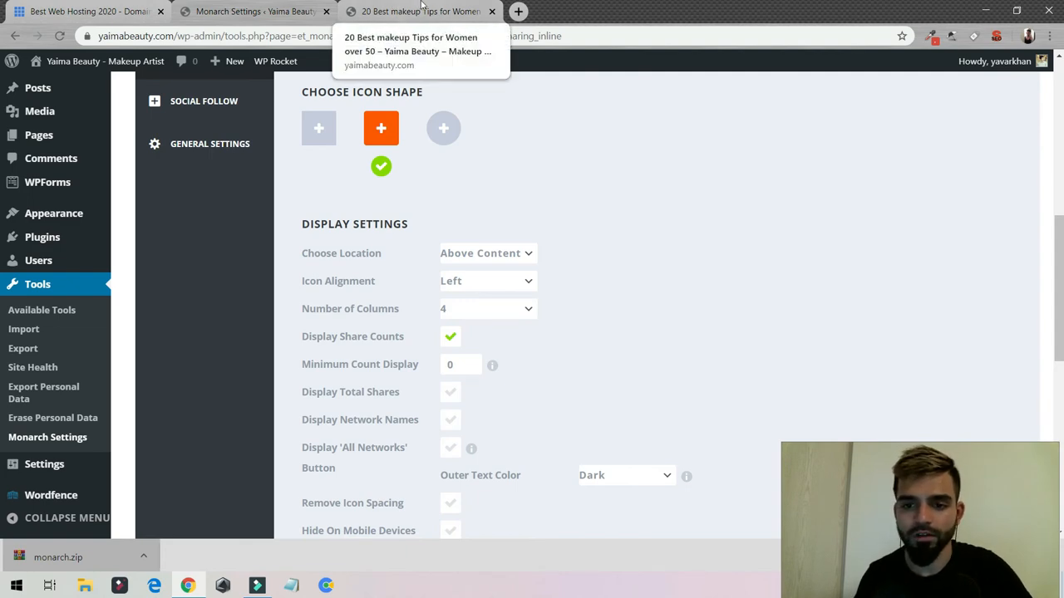
click(83, 11)
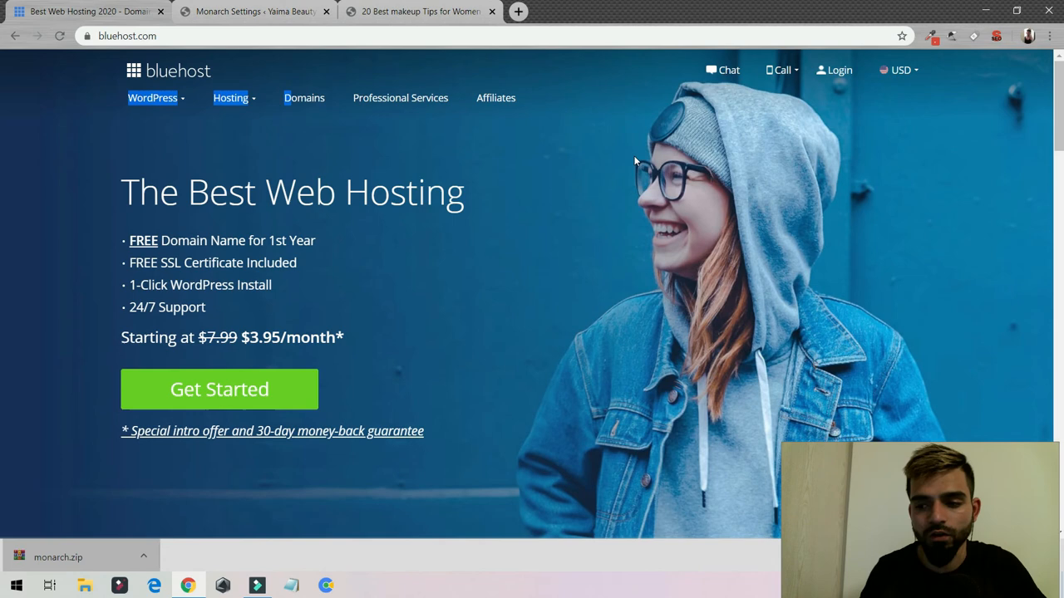
mouse_move(290, 150)
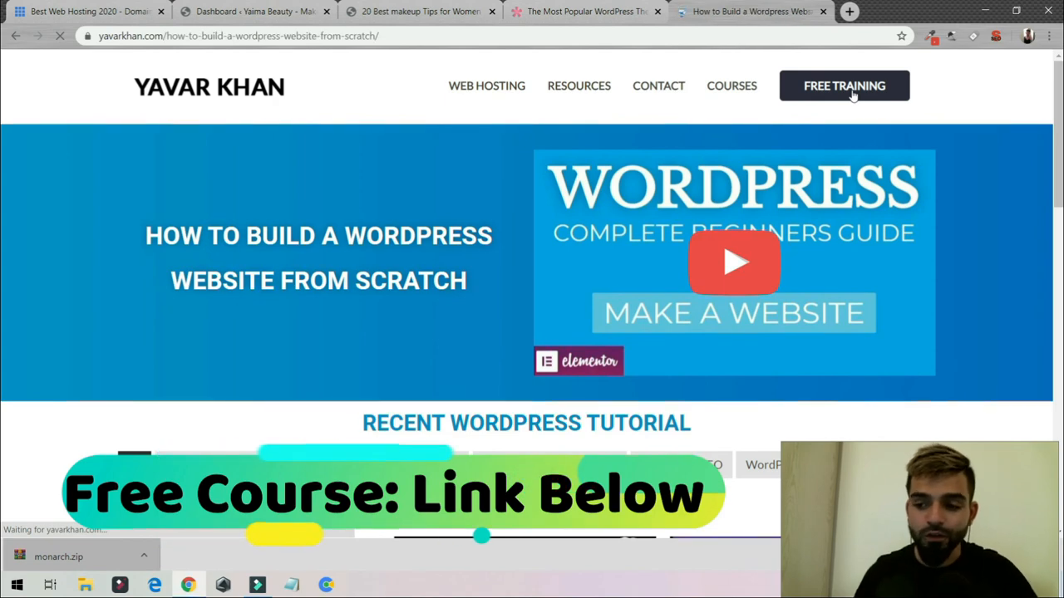
Step: Open the free WordPress crash course page from yavarkhan.com's FREE TRAINING button
click(844, 86)
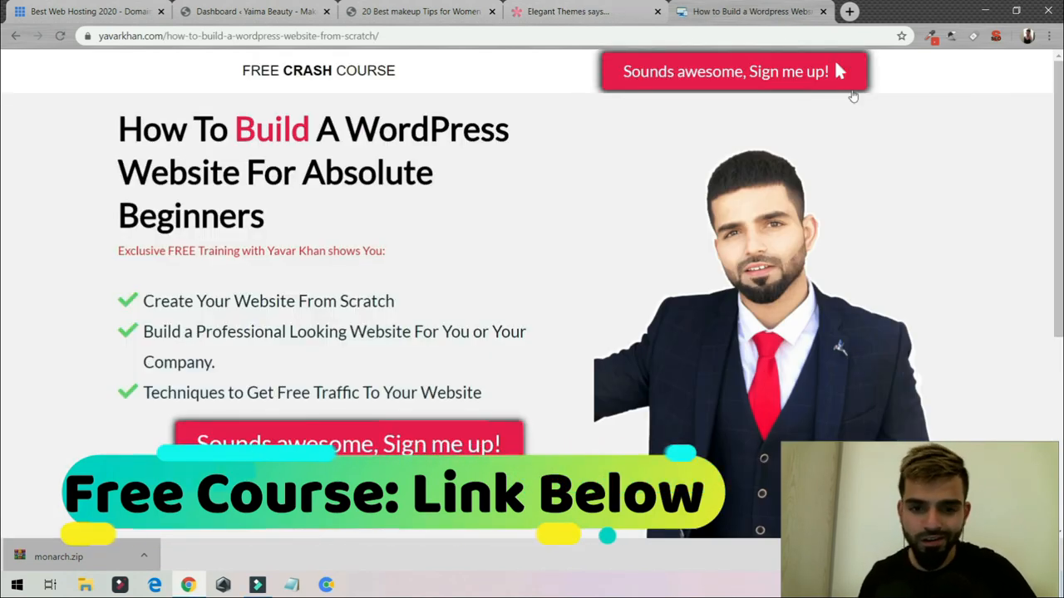